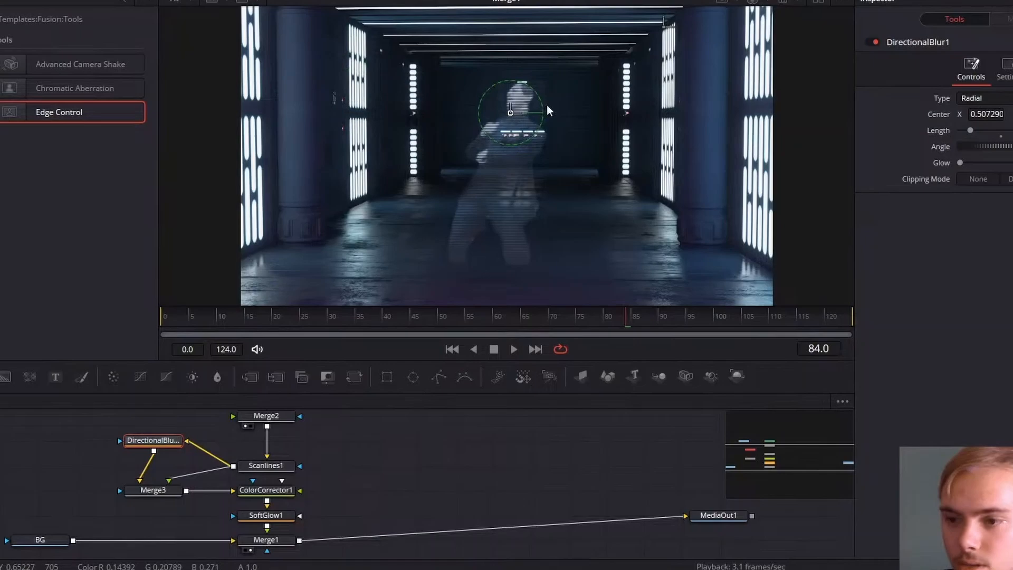
Delete the old hologram nodes so MediaIn1 connects straight to MediaOut1.
{"action": "left_click", "coordinate": [265, 515]}
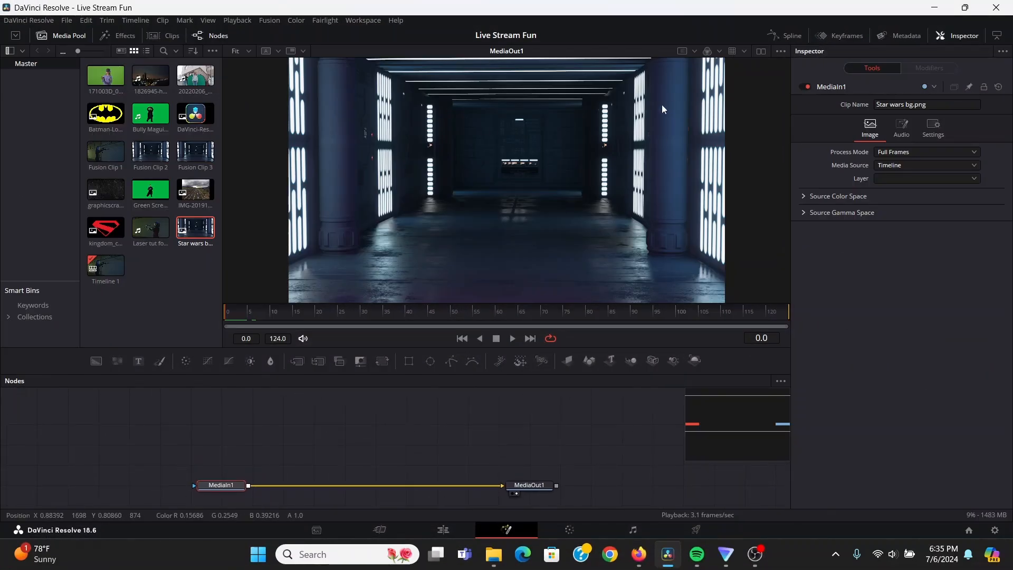
Add the Bully Maguire green-screen clip to the node editor and scrub back to its start.
{"action": "left_click_drag", "start_coordinate": [150, 114], "coordinate": [390, 401]}
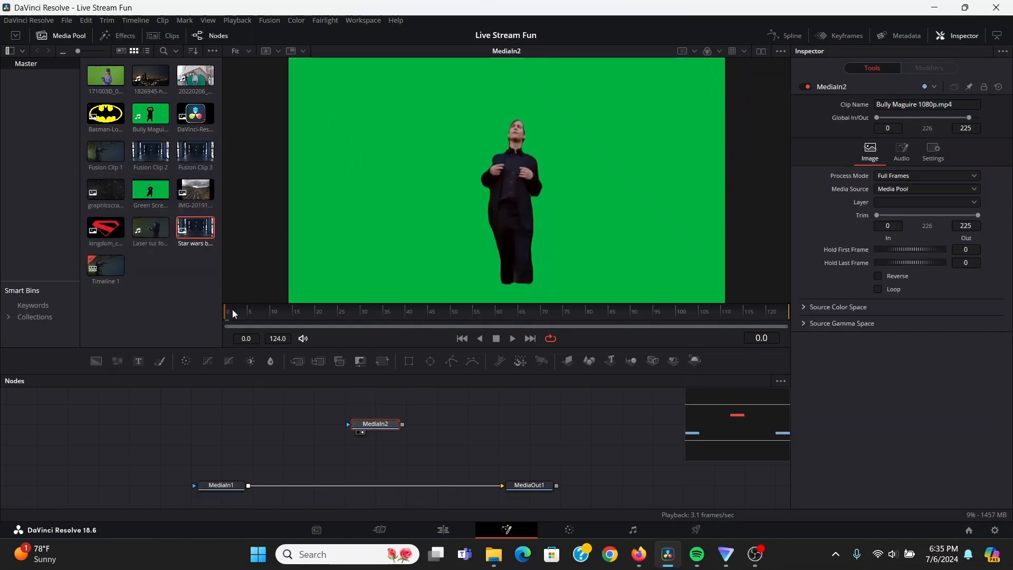
{"action": "left_click", "coordinate": [253, 320]}
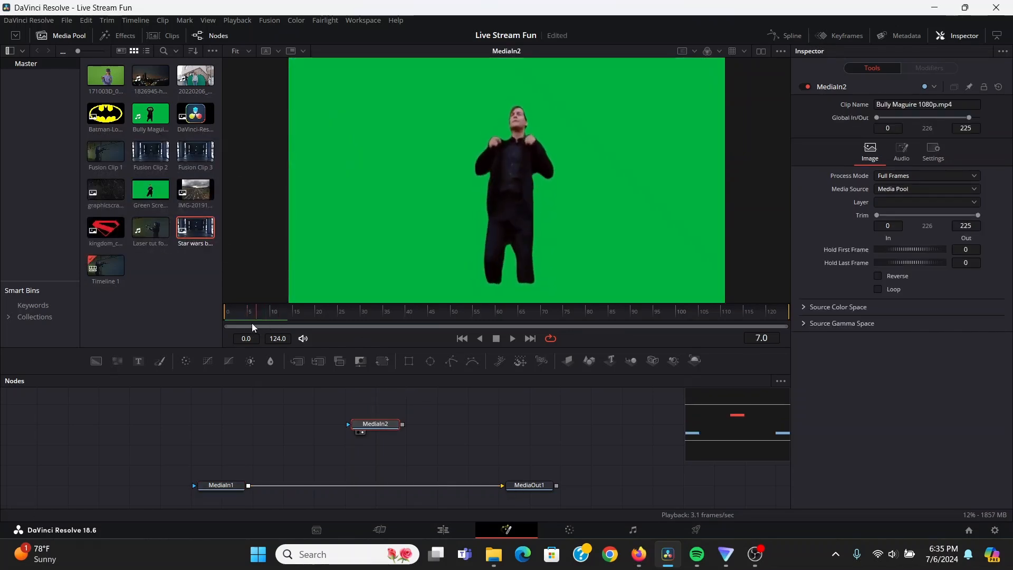
{"action": "left_click_drag", "start_coordinate": [376, 424], "coordinate": [411, 400]}
{"action": "type", "text": "de"}
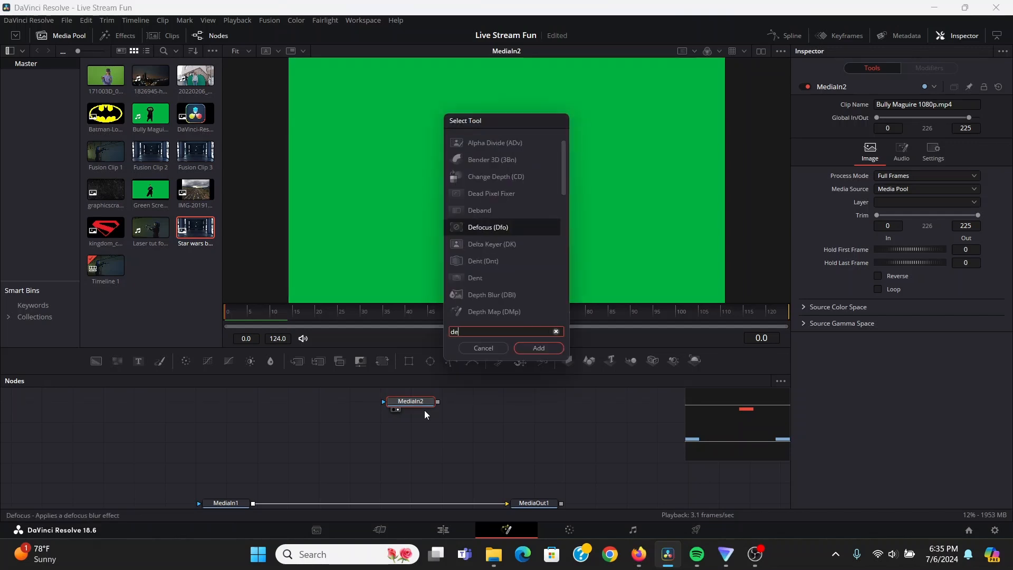
Add a Delta Keyer after the clip and raise its matte Threshold Low to 0.75.
{"action": "left_click", "coordinate": [538, 348]}
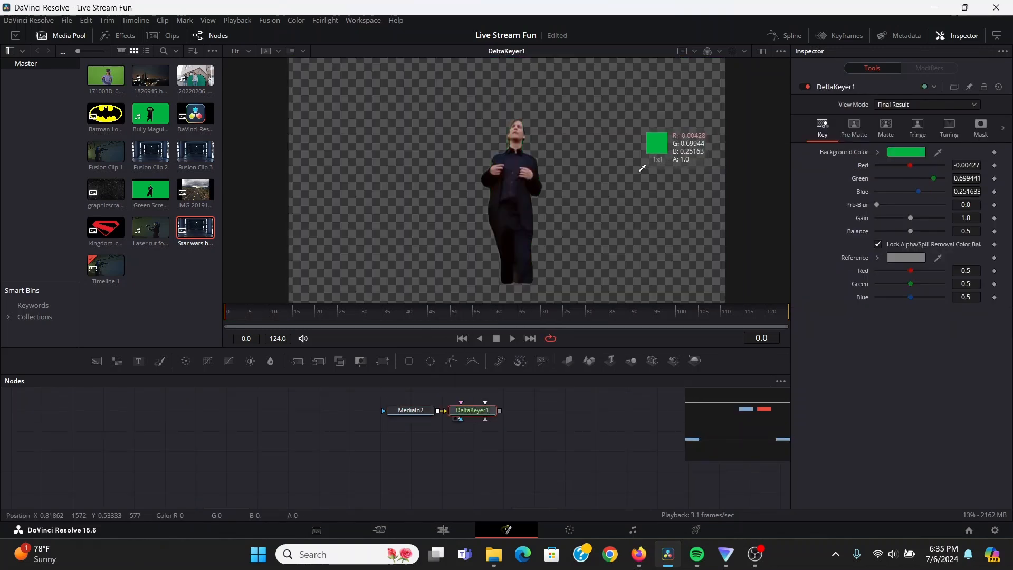
{"action": "left_click", "coordinate": [886, 124]}
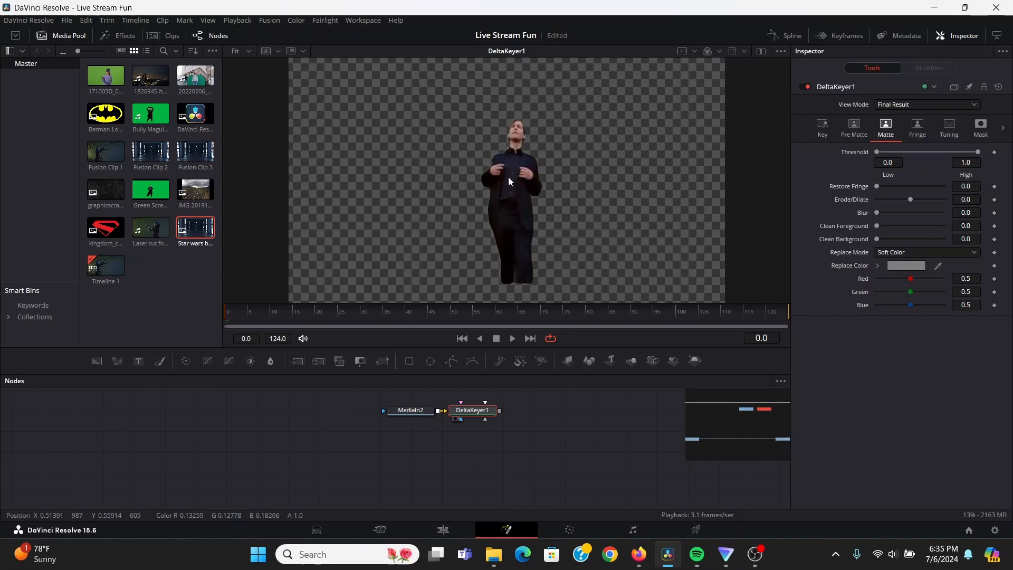
{"action": "left_click_drag", "start_coordinate": [878, 151], "coordinate": [927, 152]}
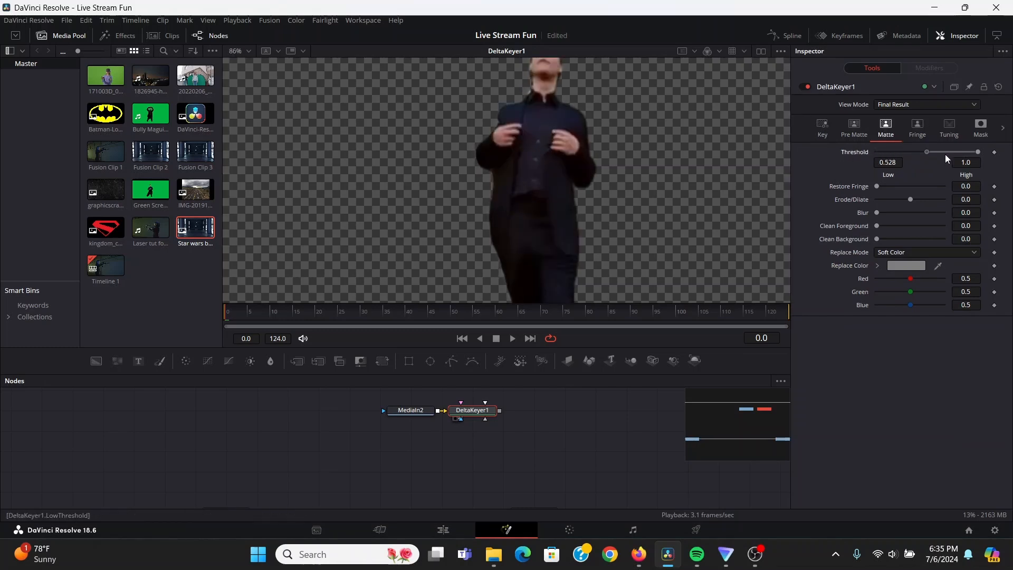
{"action": "left_click_drag", "start_coordinate": [927, 151], "coordinate": [948, 152]}
{"action": "type", "text": "displ"}
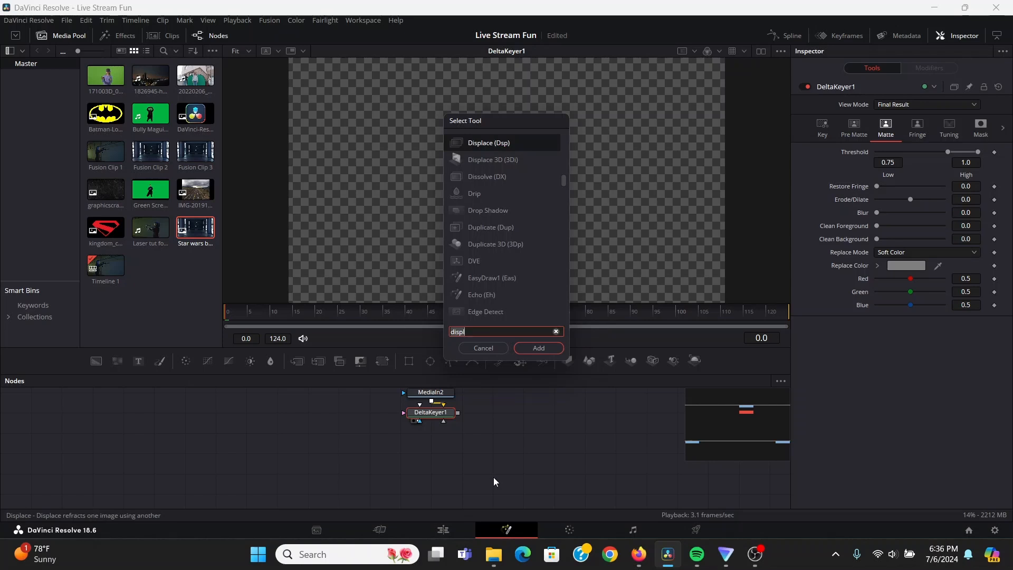
Add a Displace driven by Fast Noise, unlocking X/Y and setting X Scale to 0.
{"action": "left_click", "coordinate": [538, 347]}
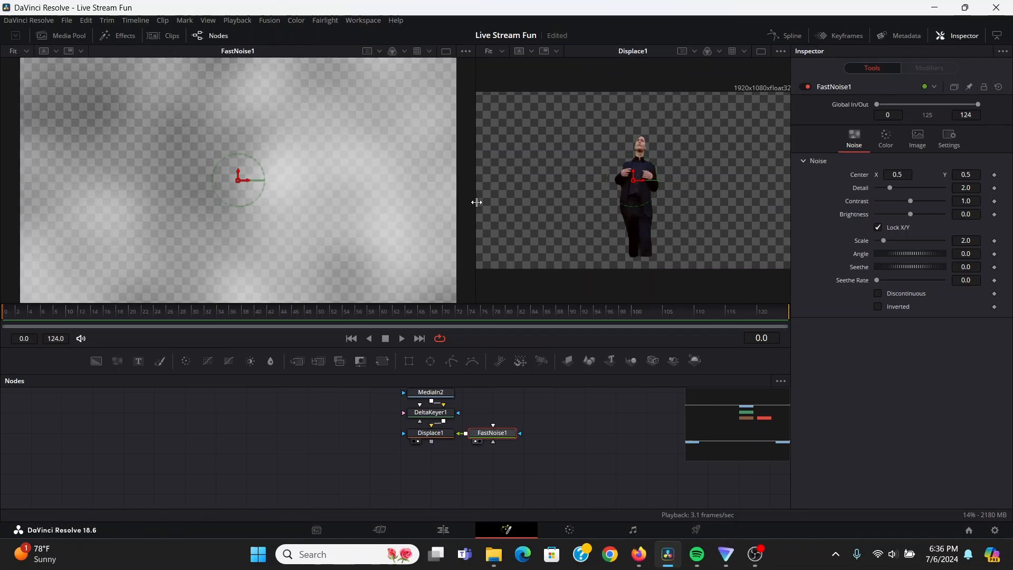
{"action": "left_click", "coordinate": [879, 227]}
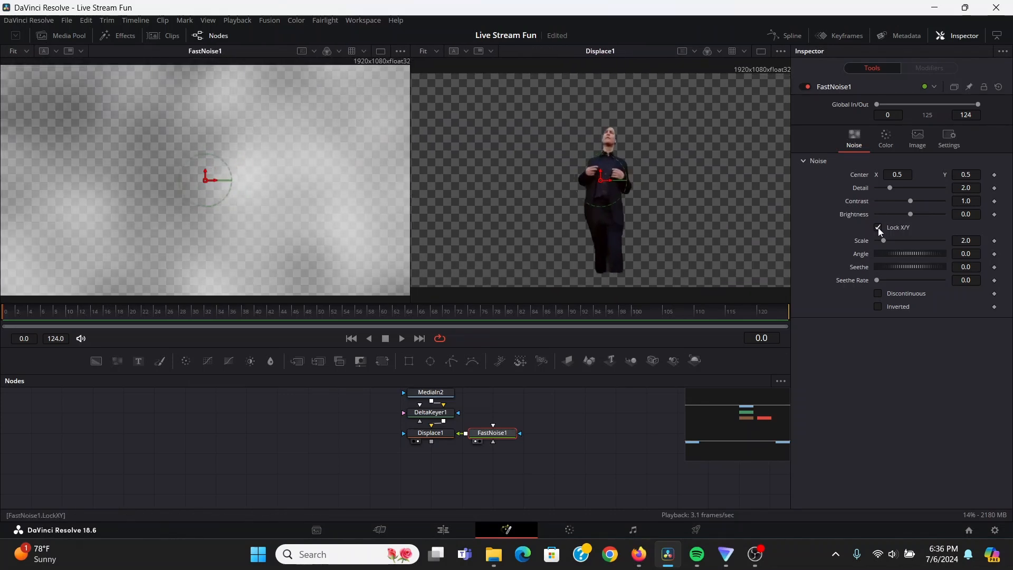
{"action": "left_click", "coordinate": [878, 228]}
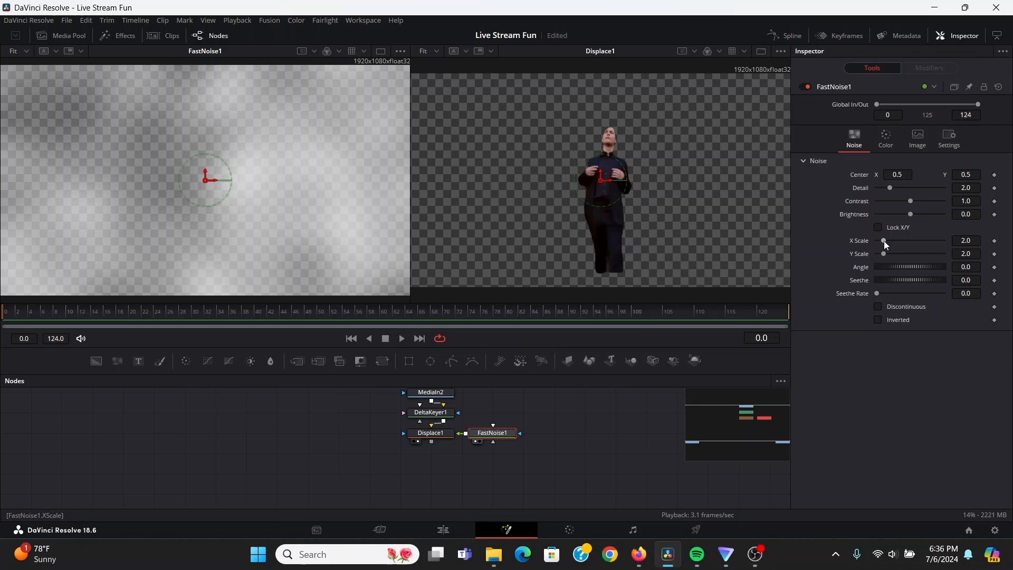
{"action": "left_click_drag", "start_coordinate": [883, 241], "coordinate": [878, 240]}
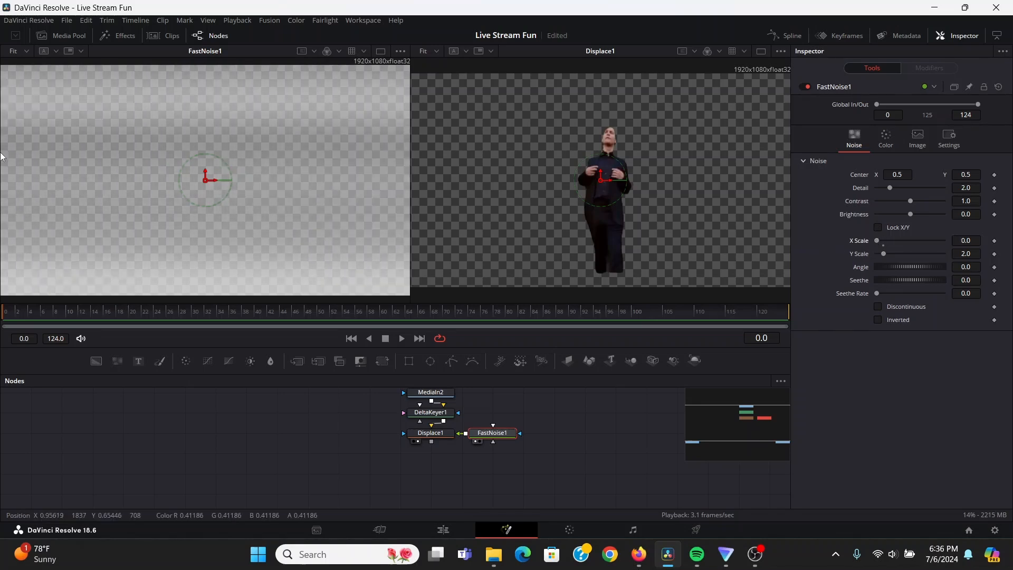
{"action": "mouse_move", "coordinate": [450, 161]}
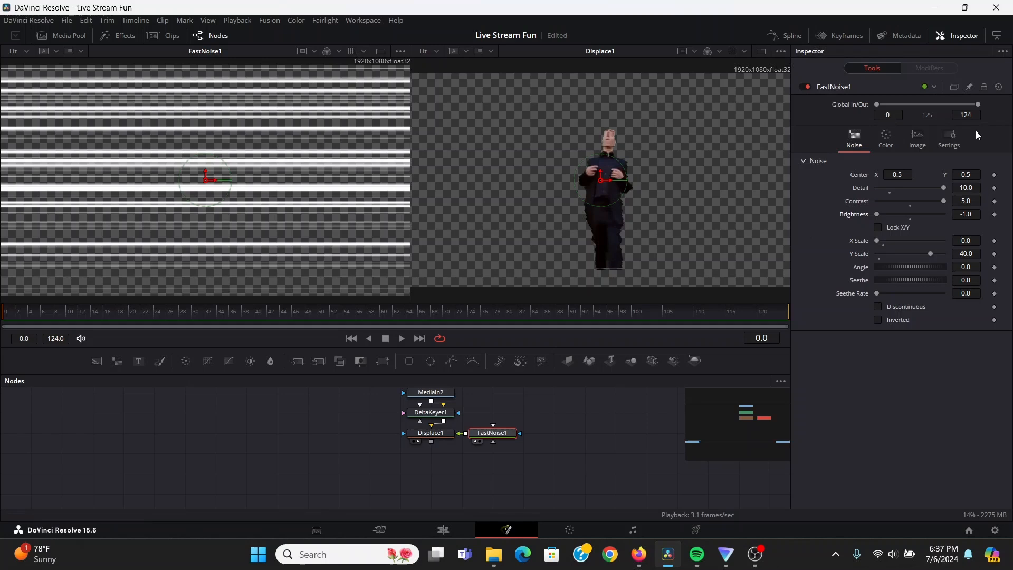
Switch the noise colouring to Gradient and shift a stop to sharpen the lines.
{"action": "left_click", "coordinate": [886, 138]}
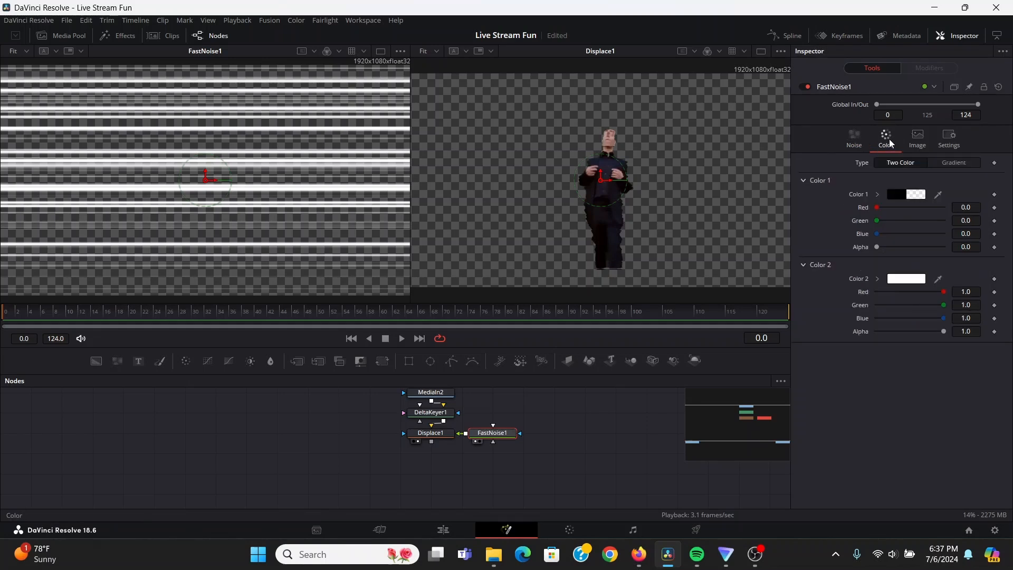
{"action": "left_click", "coordinate": [953, 162]}
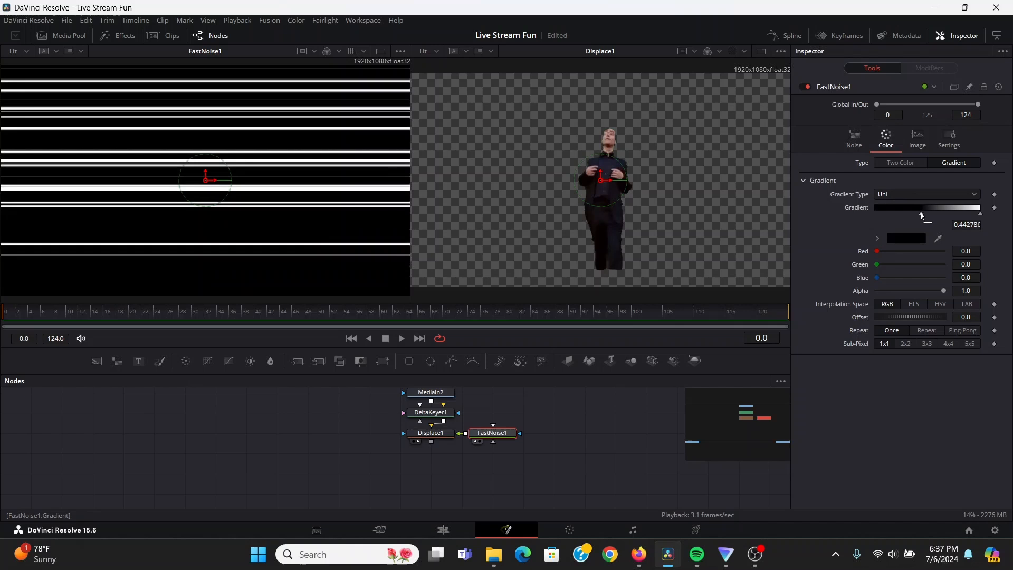
{"action": "left_click_drag", "start_coordinate": [921, 215], "coordinate": [950, 215]}
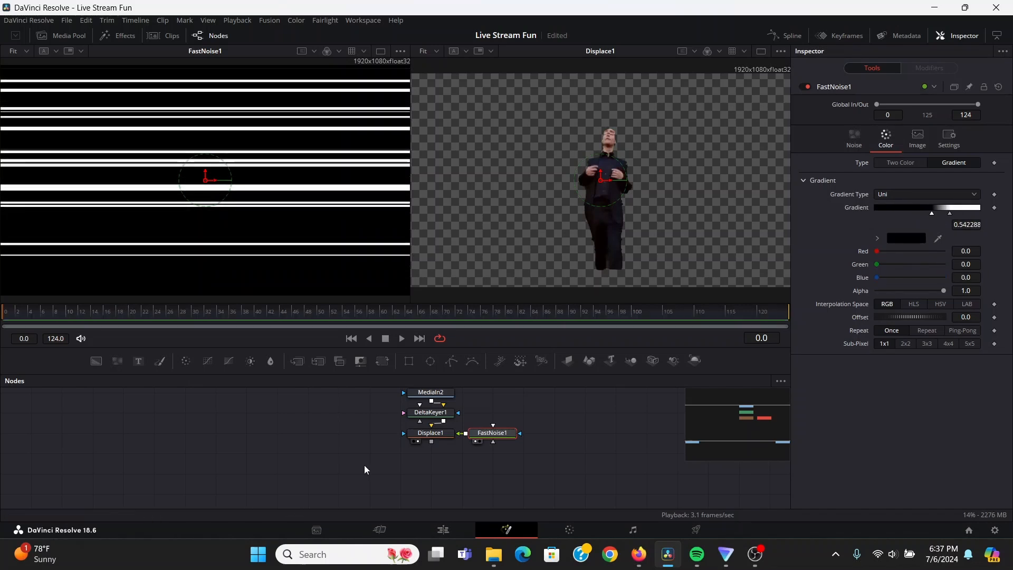
{"action": "left_click", "coordinate": [430, 432]}
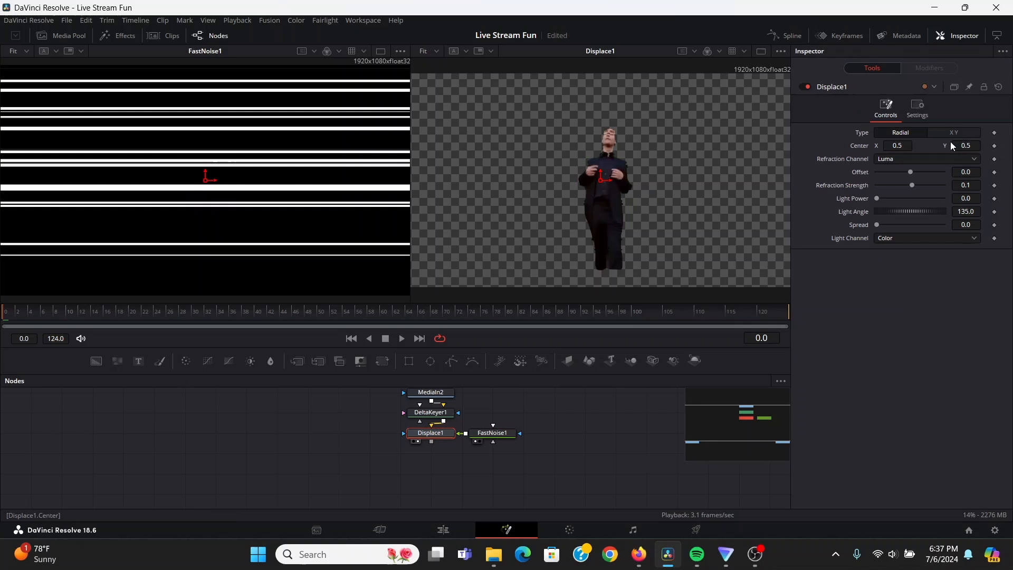
Switch Displace1 to XY mode and settle X Refraction at 0.011.
{"action": "left_click", "coordinate": [955, 132]}
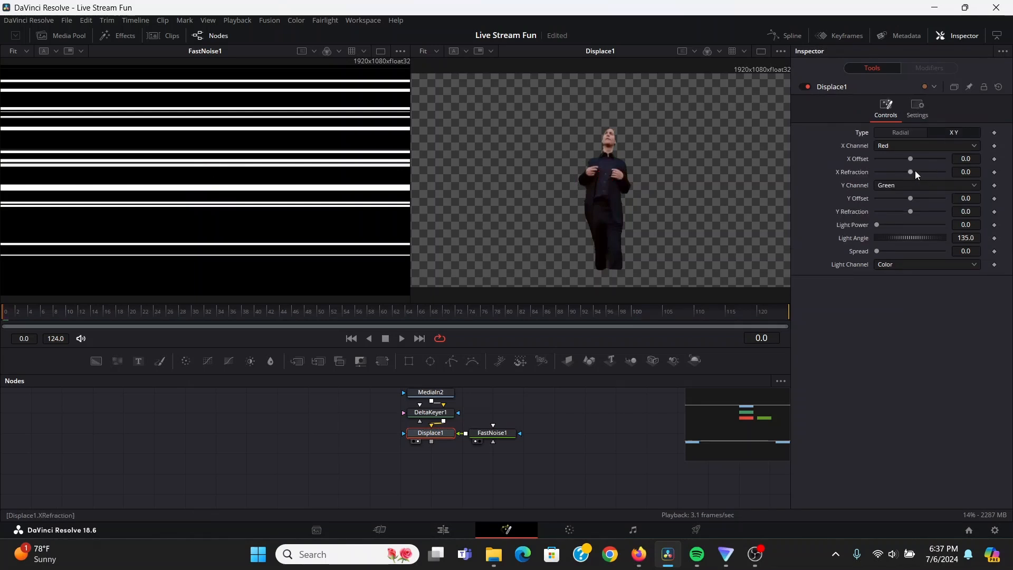
{"action": "left_click_drag", "start_coordinate": [910, 172], "coordinate": [913, 172]}
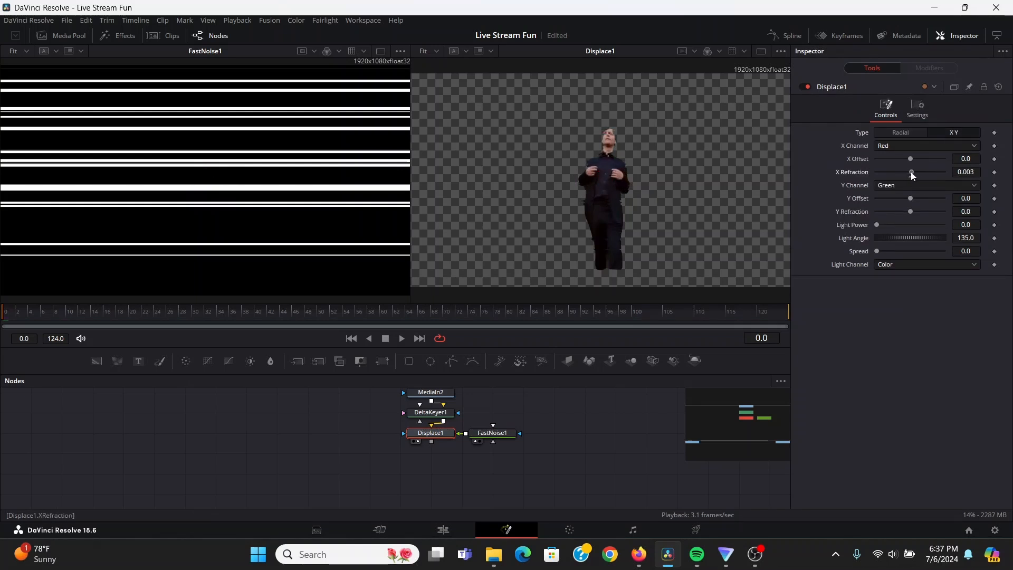
{"action": "left_click_drag", "start_coordinate": [912, 172], "coordinate": [909, 172]}
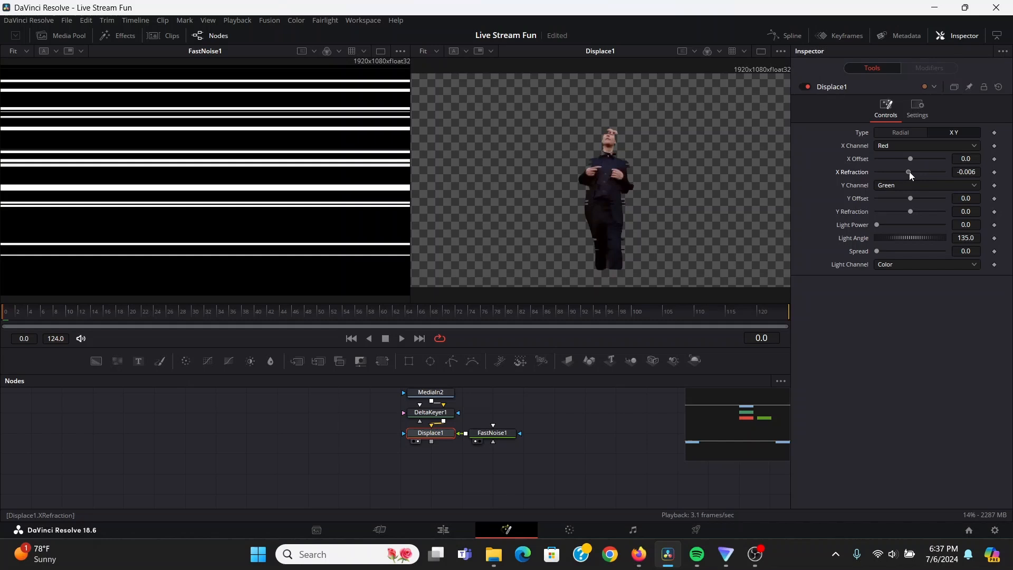
{"action": "left_click_drag", "start_coordinate": [909, 173], "coordinate": [916, 172]}
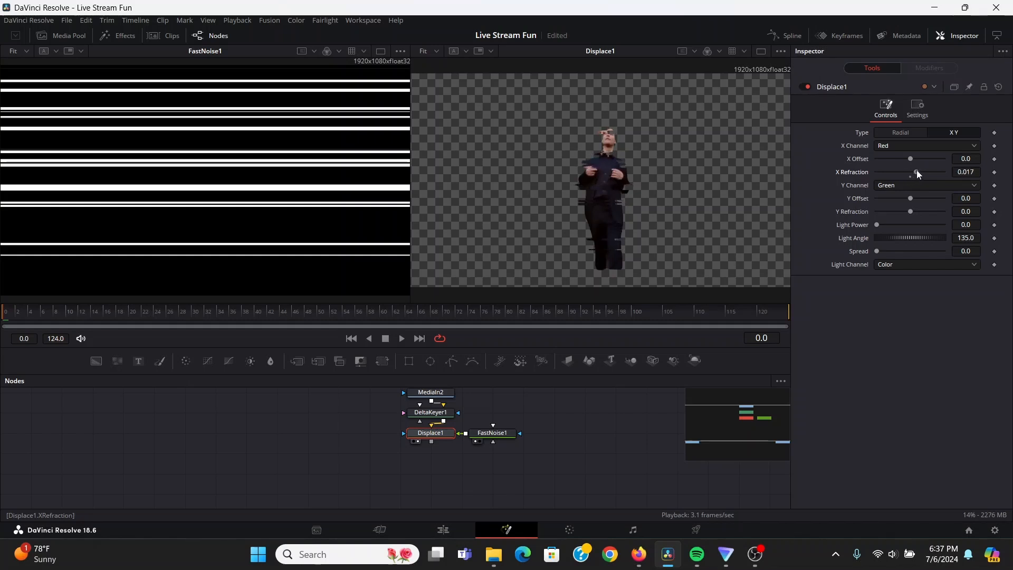
{"action": "left_click_drag", "start_coordinate": [916, 172], "coordinate": [905, 172]}
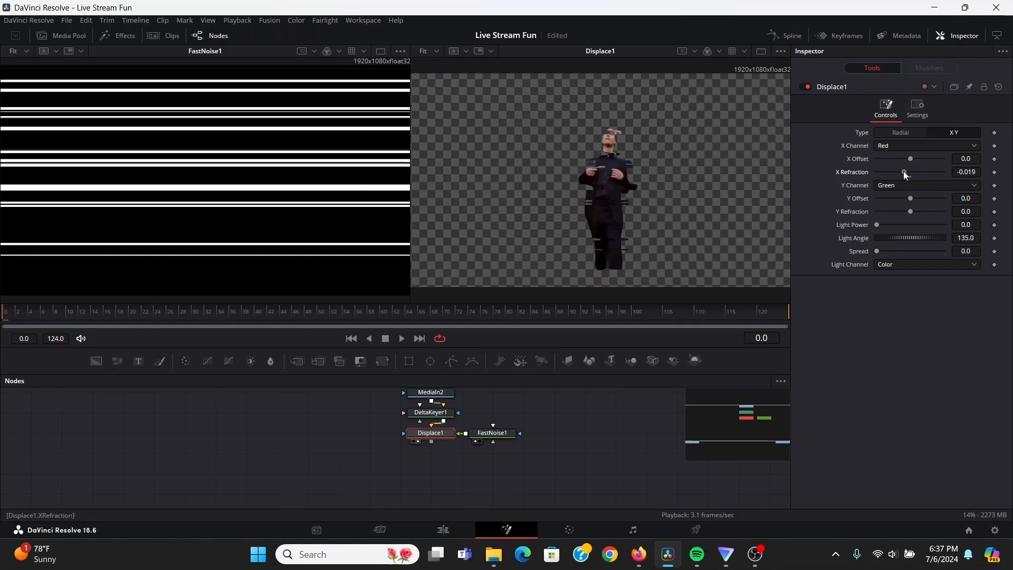
{"action": "left_click_drag", "start_coordinate": [905, 172], "coordinate": [914, 172]}
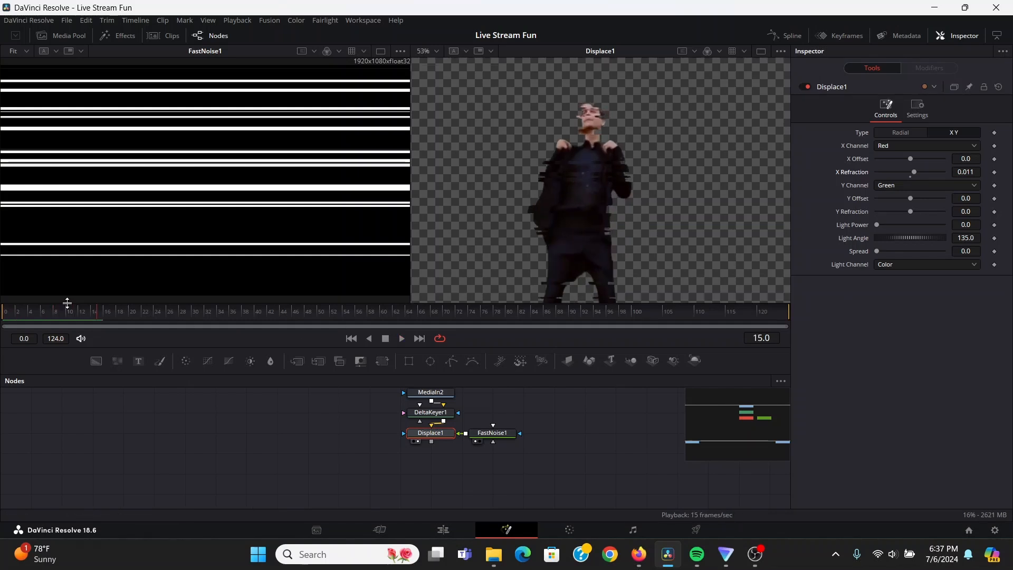
{"action": "left_click", "coordinate": [492, 432]}
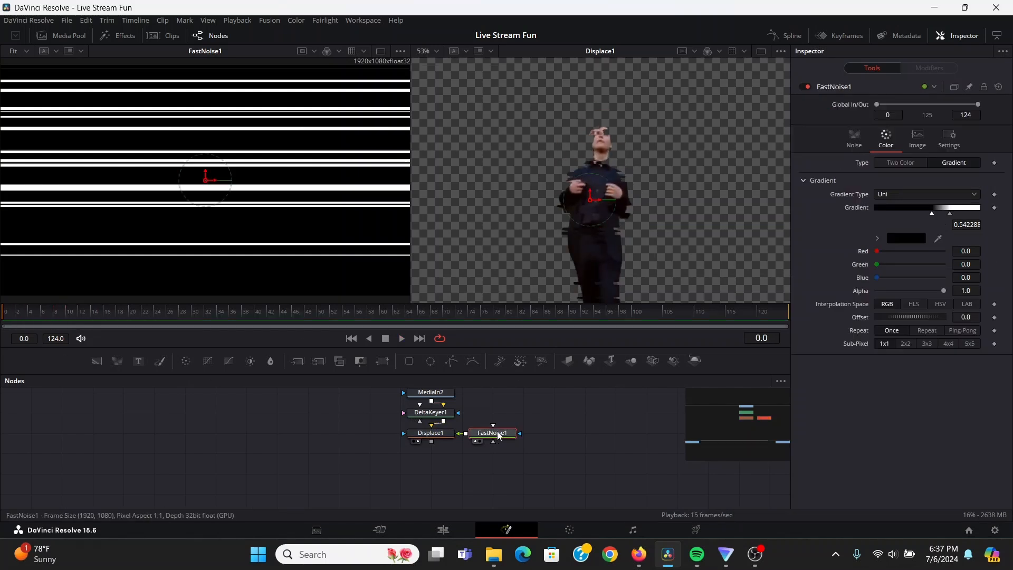
Set FastNoise1 Seethe Rate to 10 and Displace1 Spread to about 0.142.
{"action": "left_click", "coordinate": [853, 137]}
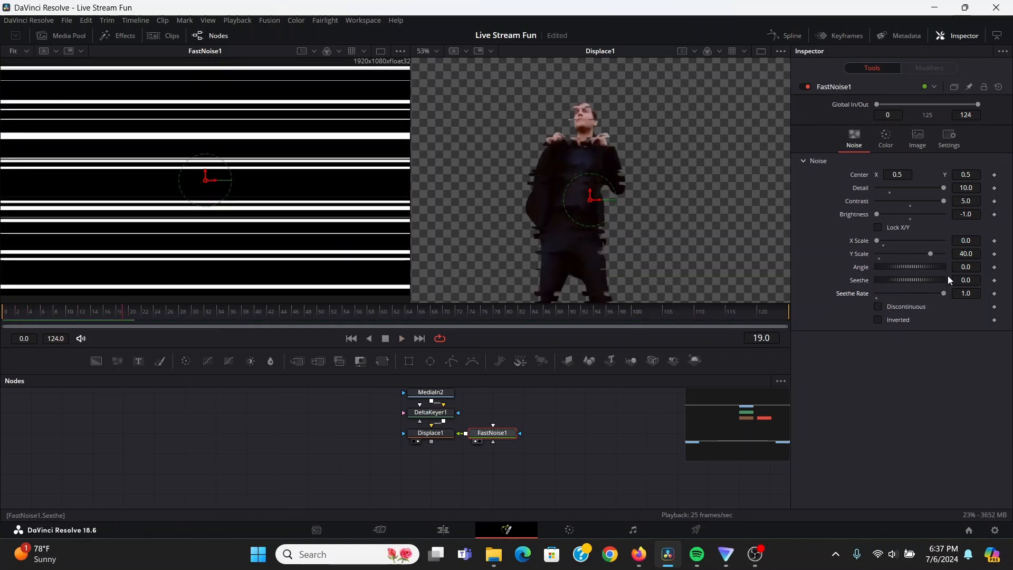
{"action": "left_click", "coordinate": [967, 293]}
{"action": "type", "text": "10"}
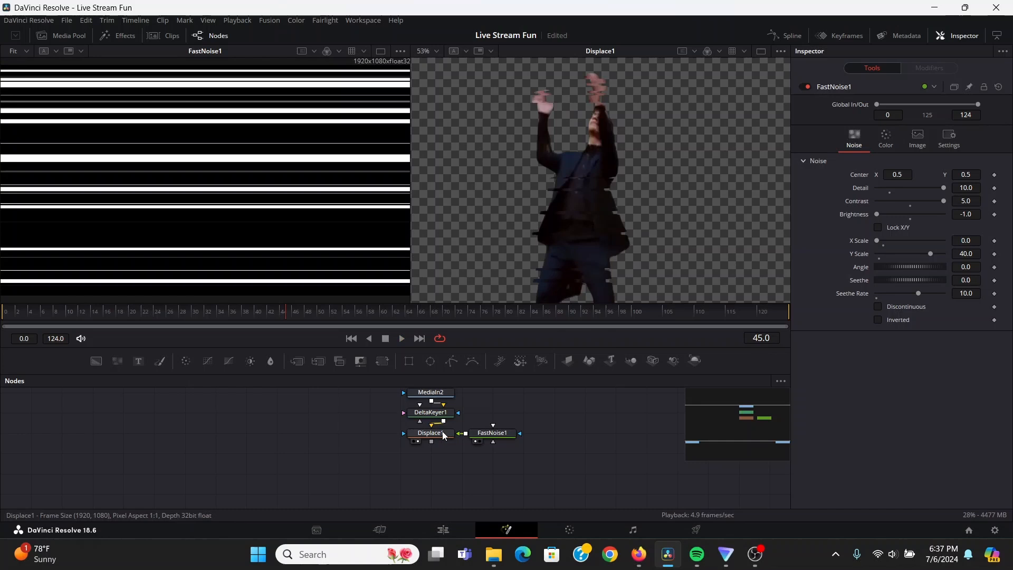
{"action": "left_click", "coordinate": [430, 432]}
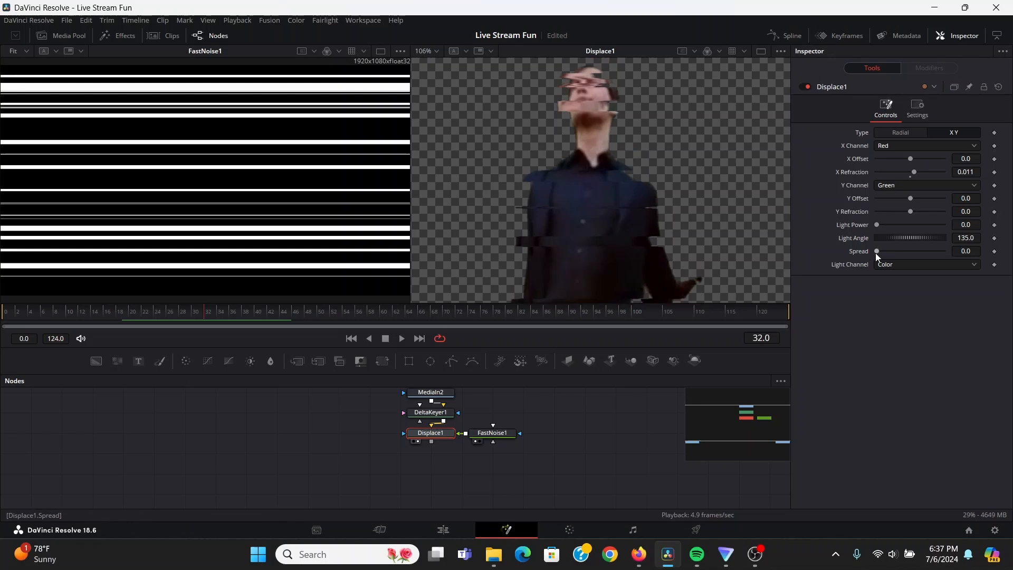
{"action": "left_click_drag", "start_coordinate": [878, 251], "coordinate": [882, 251]}
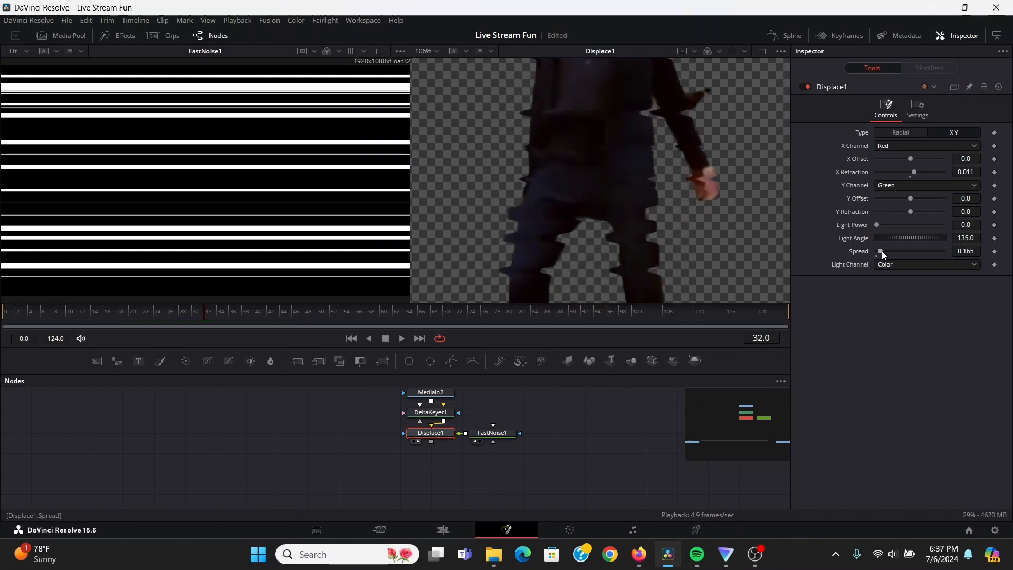
{"action": "left_click_drag", "start_coordinate": [881, 251], "coordinate": [887, 251]}
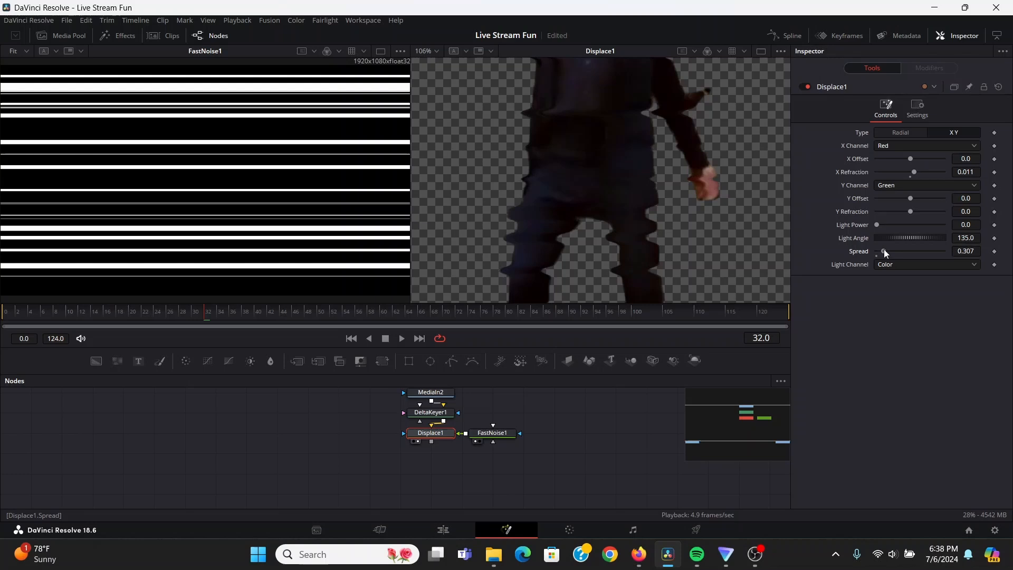
{"action": "left_click_drag", "start_coordinate": [886, 251], "coordinate": [880, 251]}
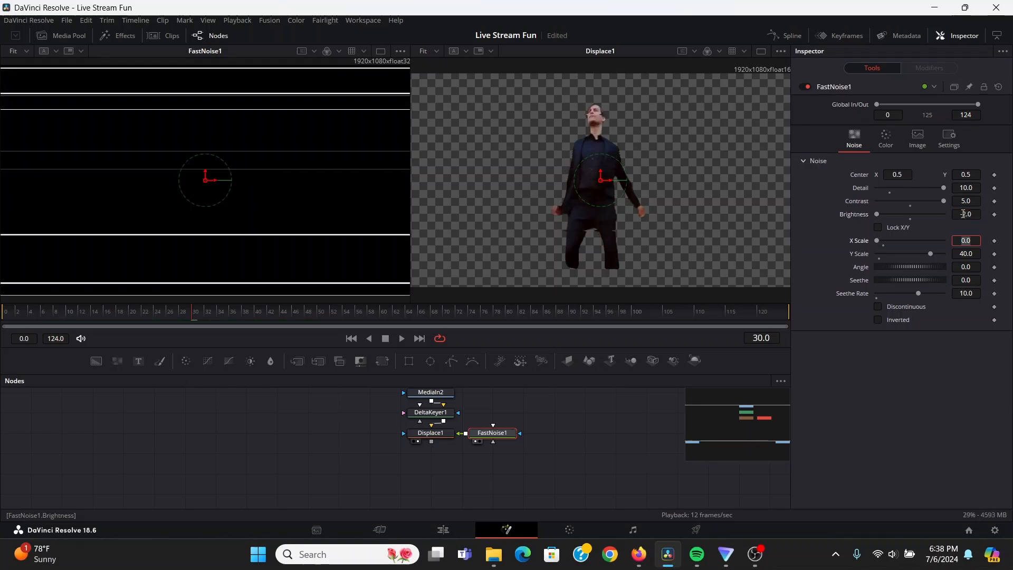
{"action": "left_click", "coordinate": [400, 338]}
{"action": "type", "text": "displ"}
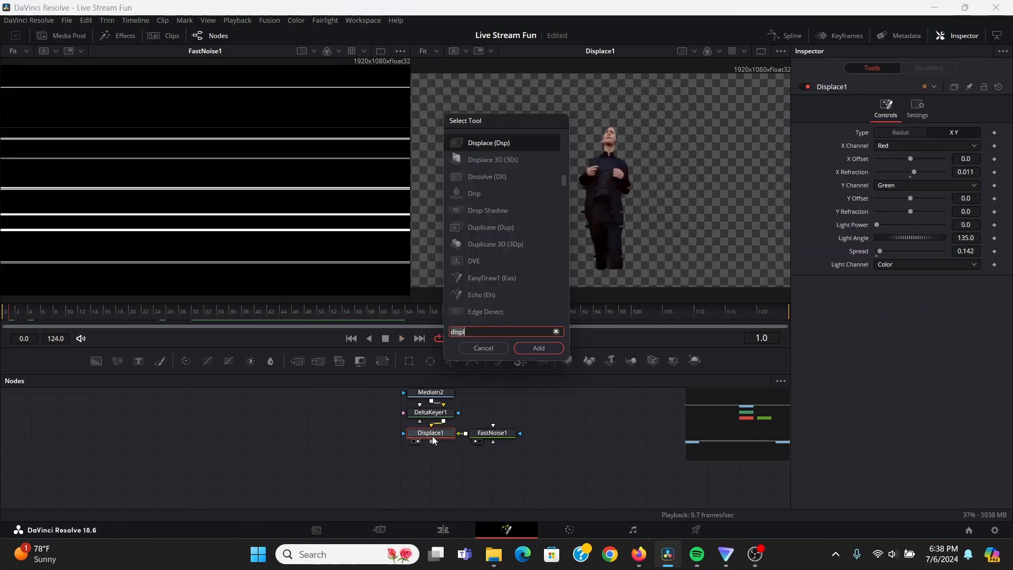
Add a Scanlines node after the Displace and raise Line Frequency to about 9.5.
{"action": "type", "text": "scan"}
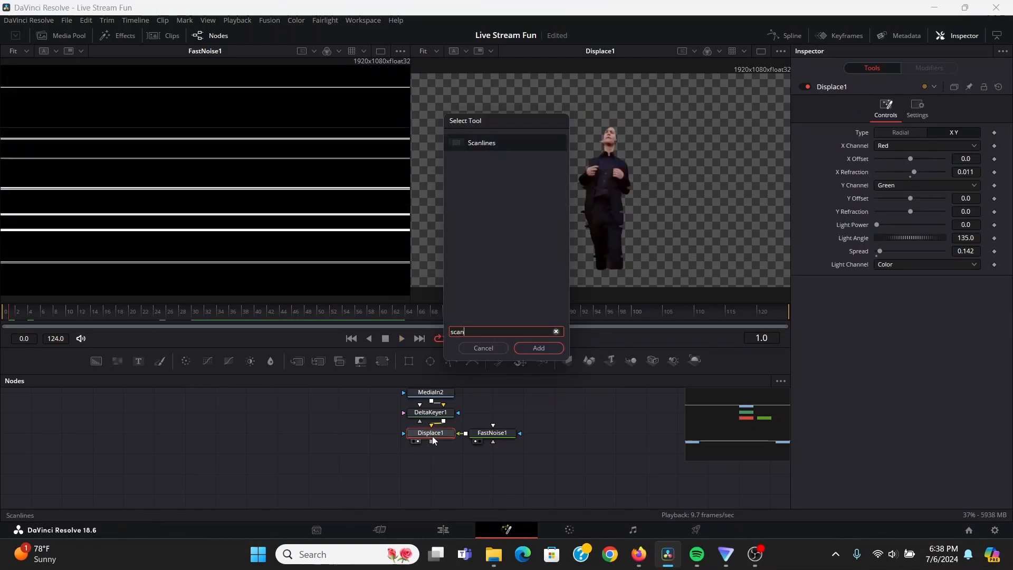
{"action": "left_click", "coordinate": [537, 348]}
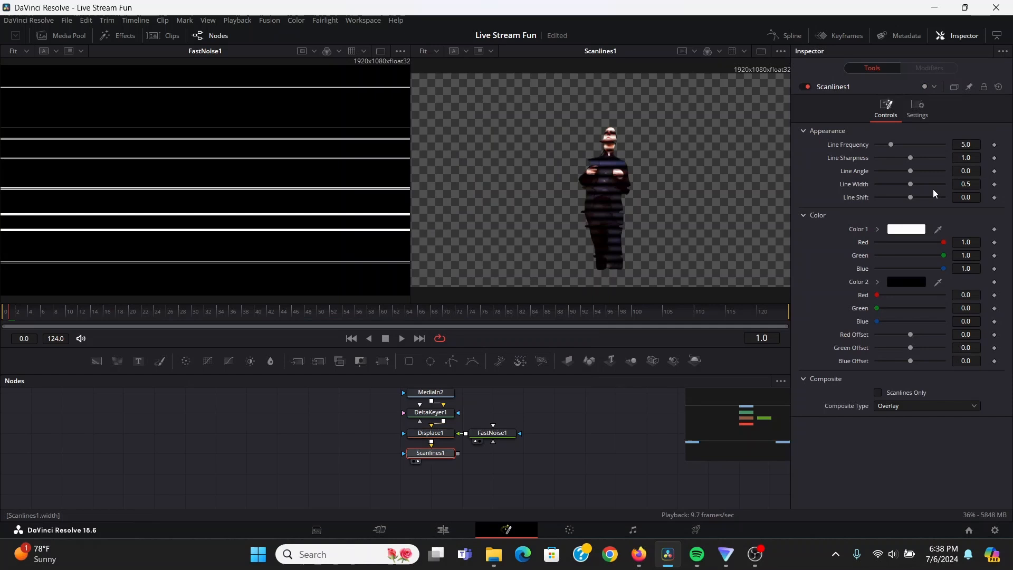
{"action": "left_click_drag", "start_coordinate": [891, 144], "coordinate": [908, 145]}
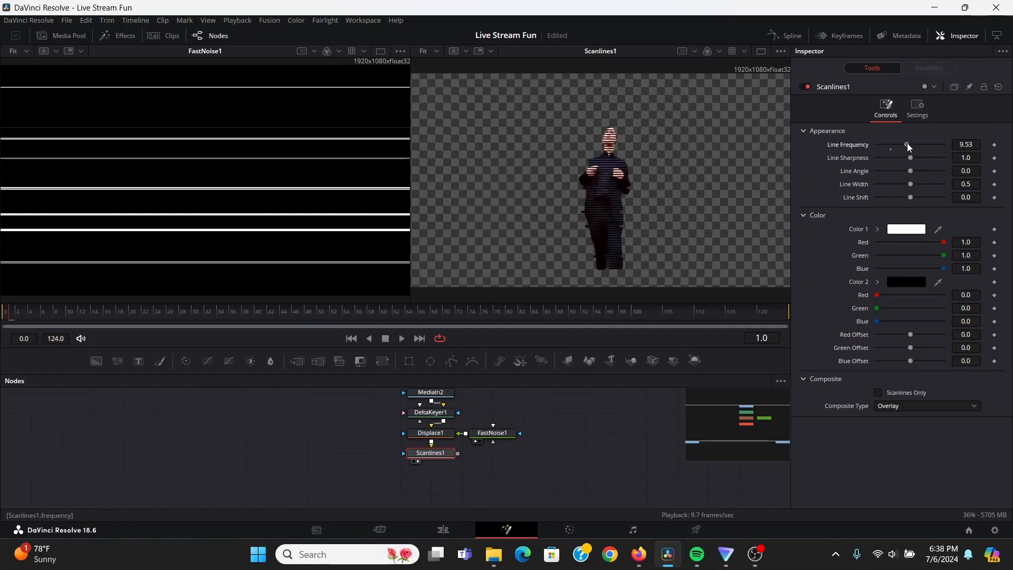
{"action": "left_click_drag", "start_coordinate": [907, 145], "coordinate": [916, 145]}
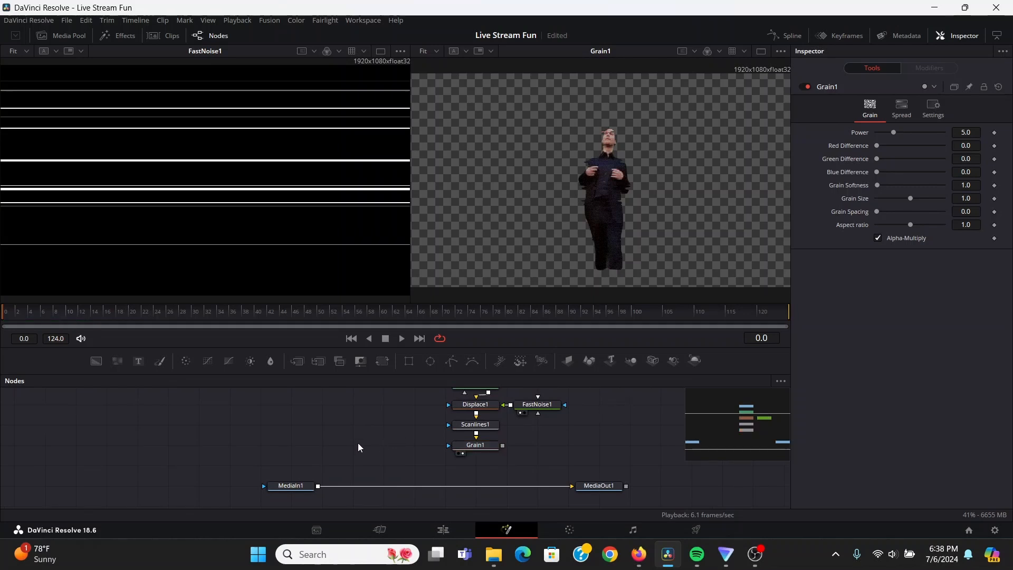
Feed Grain1 into a Directional Blur and set its Type to Radial.
{"action": "type", "text": "gra"}
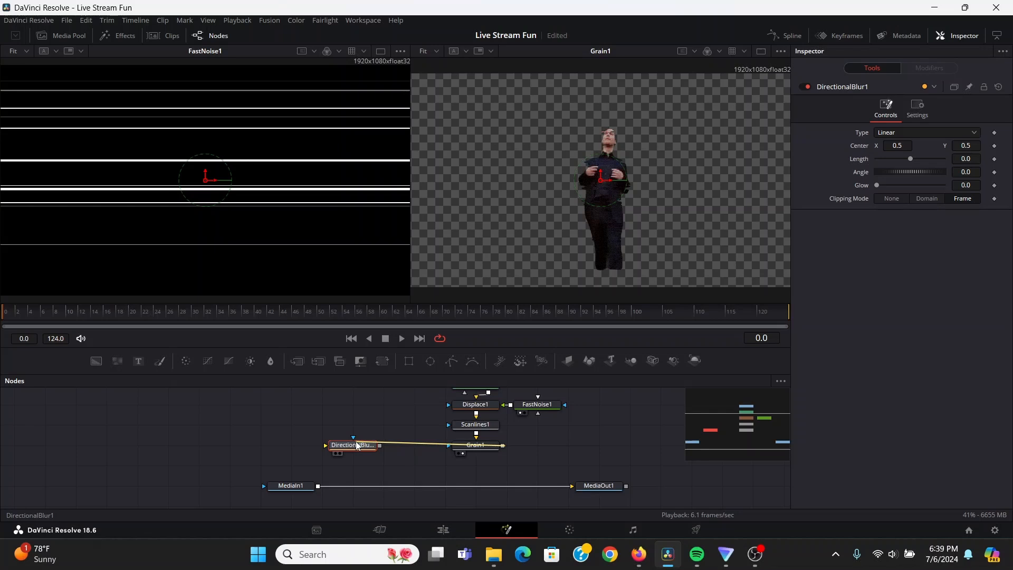
{"action": "left_click_drag", "start_coordinate": [352, 445], "coordinate": [413, 444]}
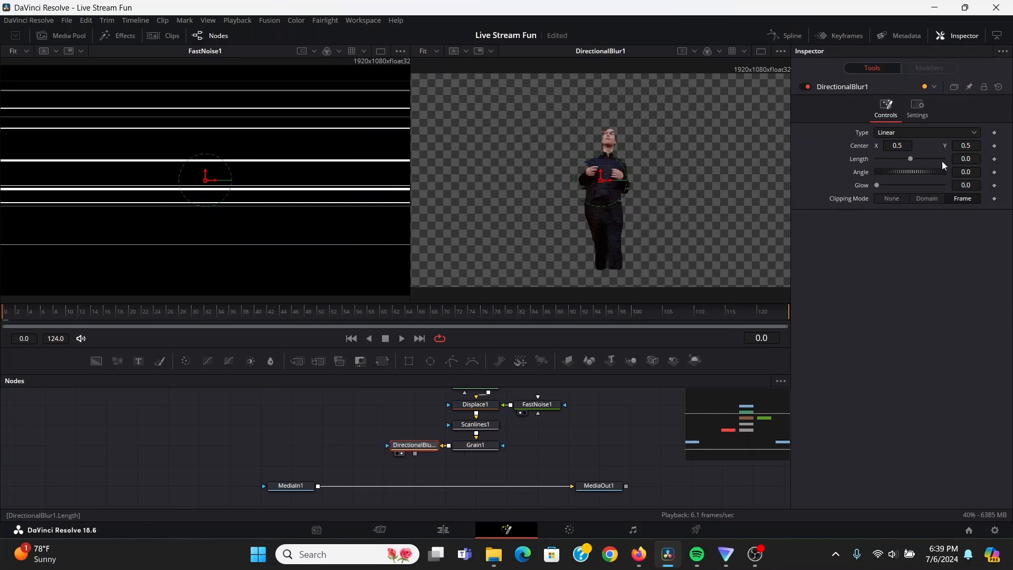
{"action": "left_click", "coordinate": [925, 132]}
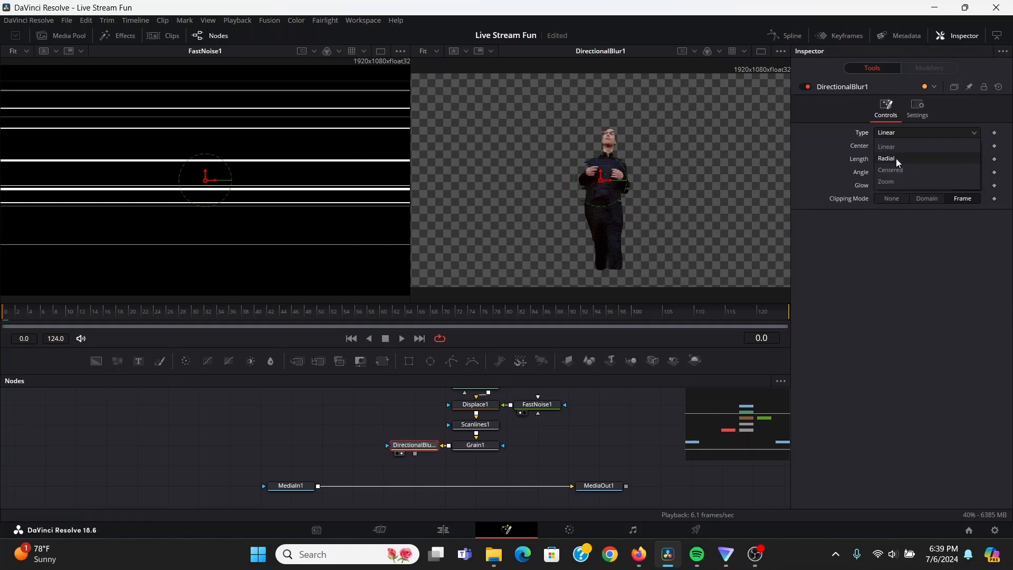
{"action": "left_click", "coordinate": [886, 158]}
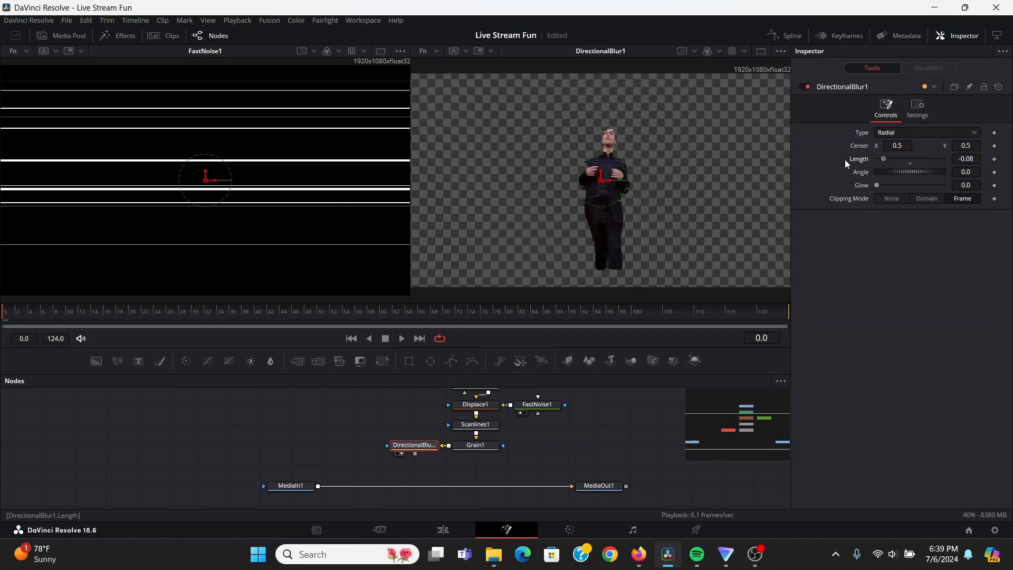
Move the radial blur center toward the lower left and set Length to -0.1.
{"action": "left_click_drag", "start_coordinate": [598, 175], "coordinate": [664, 192]}
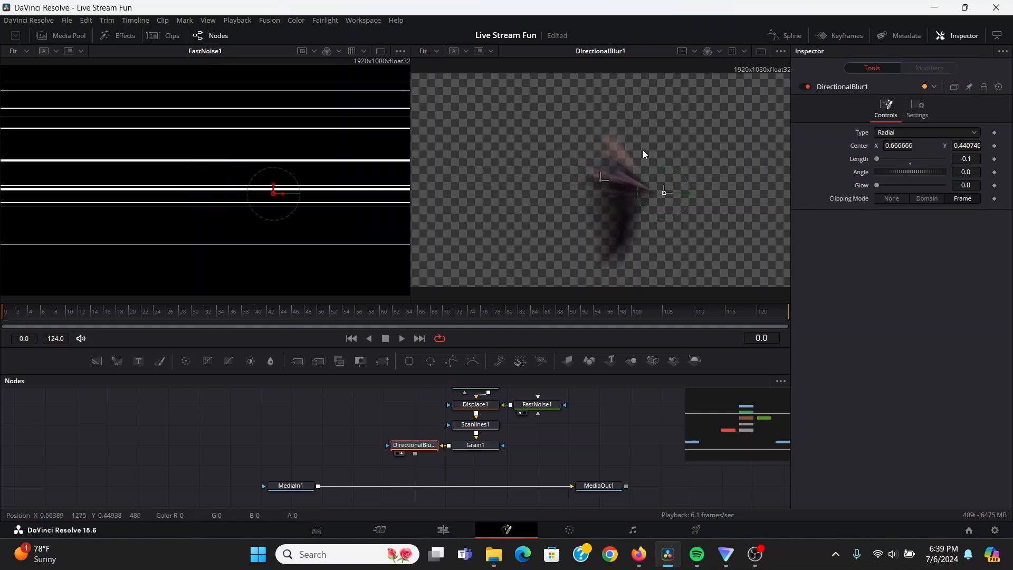
{"action": "left_click_drag", "start_coordinate": [663, 192], "coordinate": [538, 233]}
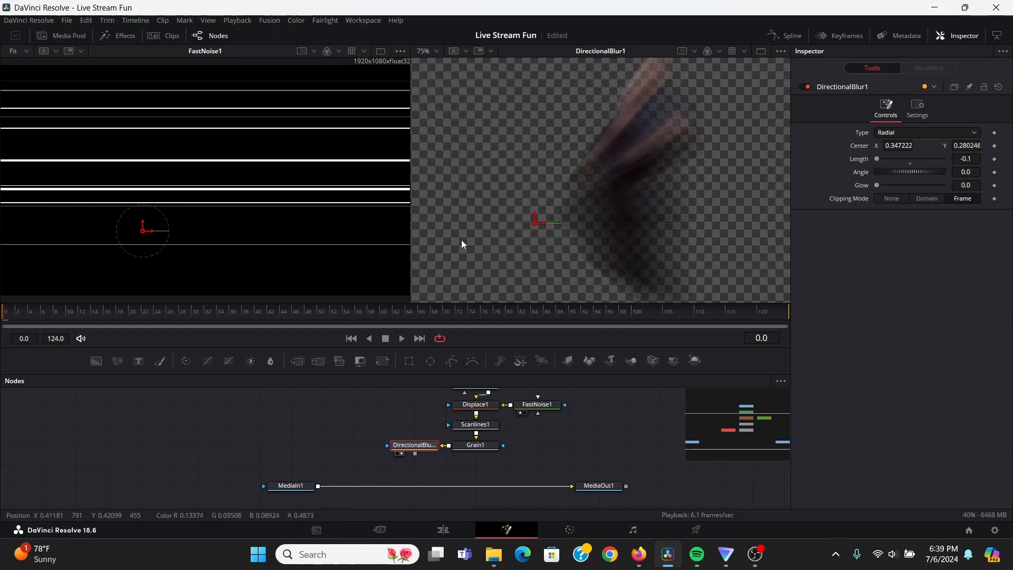
{"action": "left_click", "coordinate": [967, 159]}
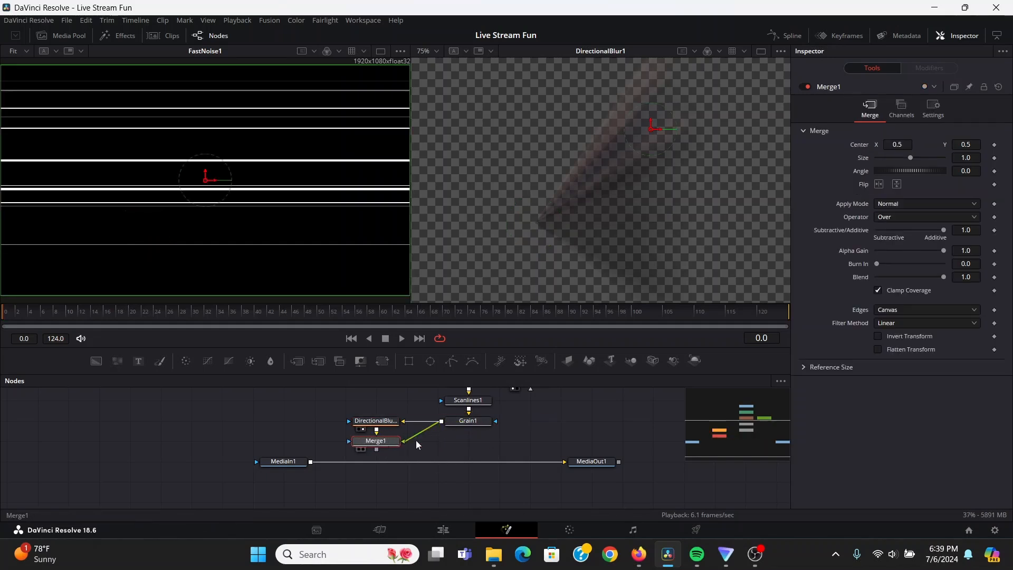
Drag ColorCorrector1's colour wheel toward blue to tint the merged actor.
{"action": "left_click", "coordinate": [925, 204]}
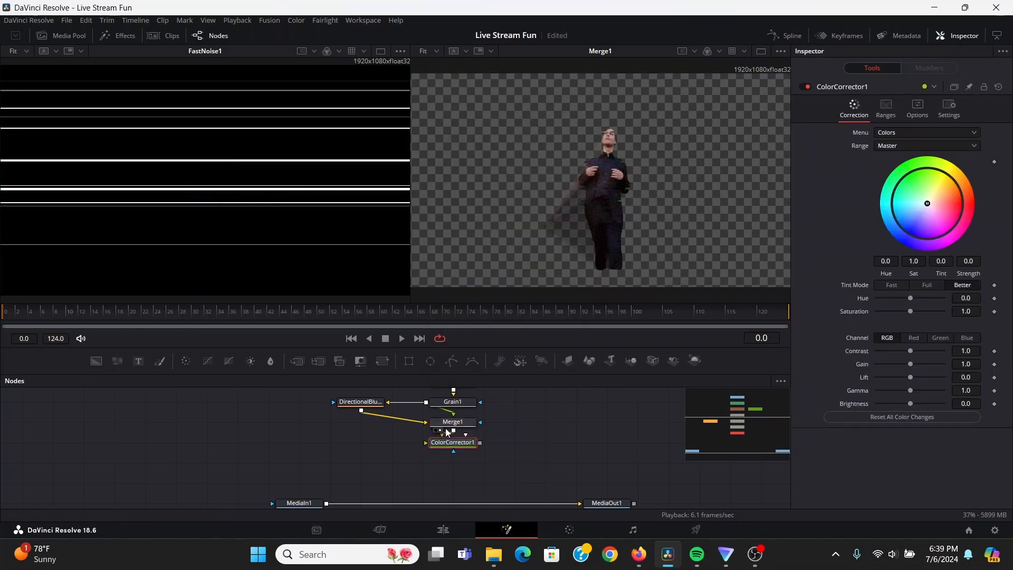
{"action": "left_click_drag", "start_coordinate": [926, 203], "coordinate": [896, 219]}
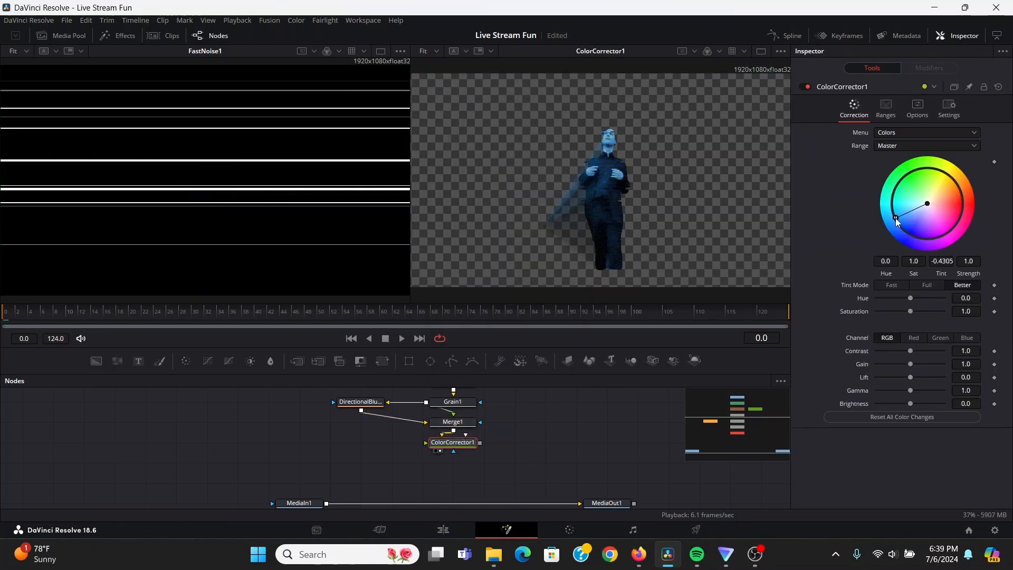
{"action": "type", "text": "s"}
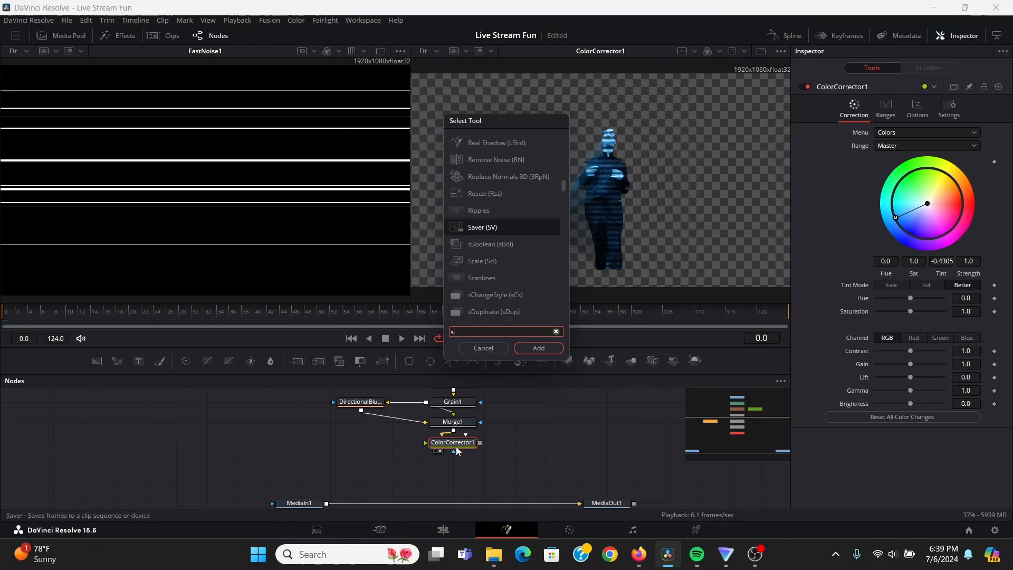
Add a Soft Glow with larger Glow Size, higher Threshold and adjusted blue Color Scale.
{"action": "left_click", "coordinate": [537, 348]}
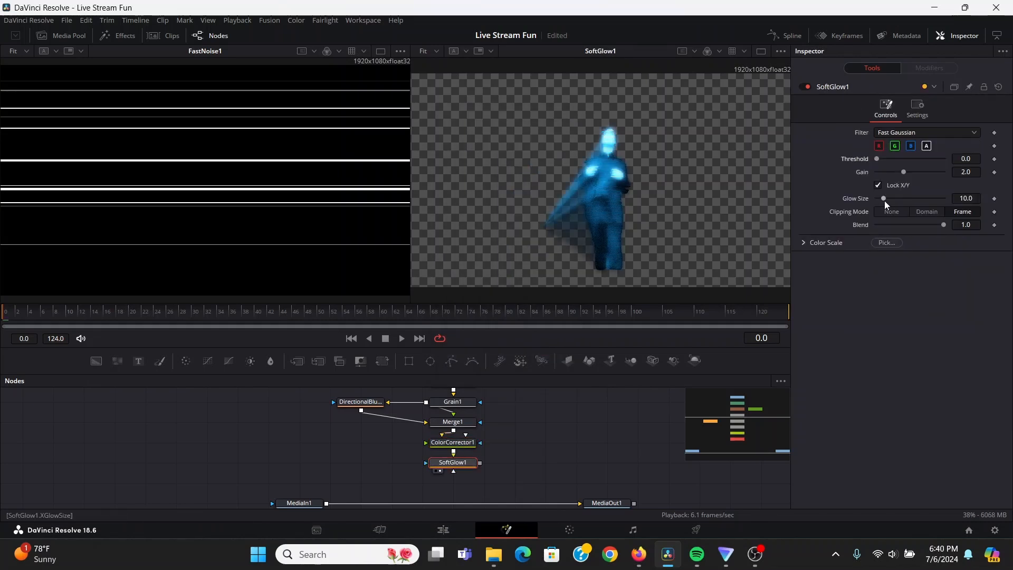
{"action": "left_click_drag", "start_coordinate": [883, 198], "coordinate": [903, 198]}
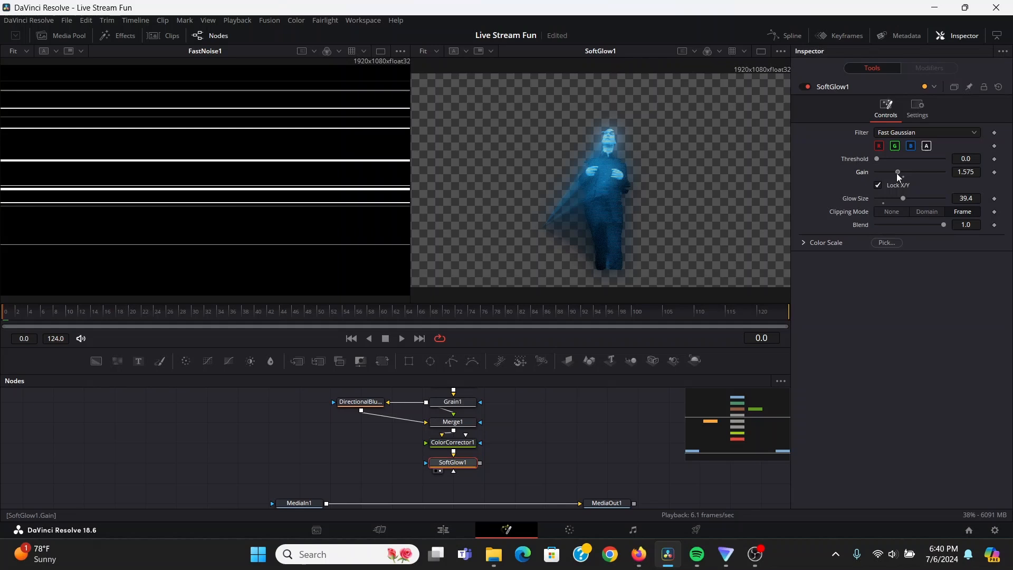
{"action": "left_click_drag", "start_coordinate": [877, 159], "coordinate": [885, 158]}
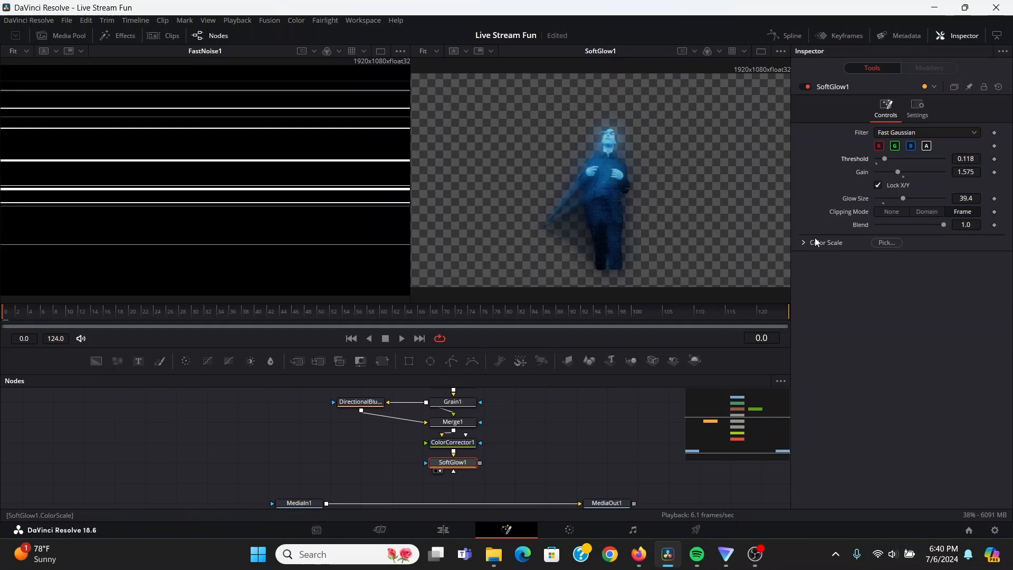
{"action": "left_click", "coordinate": [825, 242]}
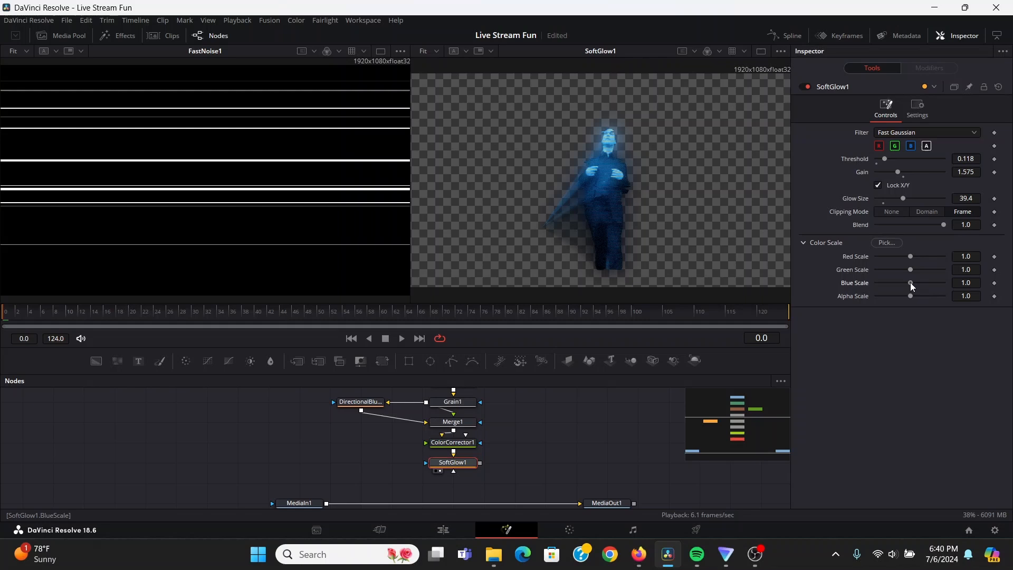
{"action": "left_click_drag", "start_coordinate": [910, 282], "coordinate": [922, 282]}
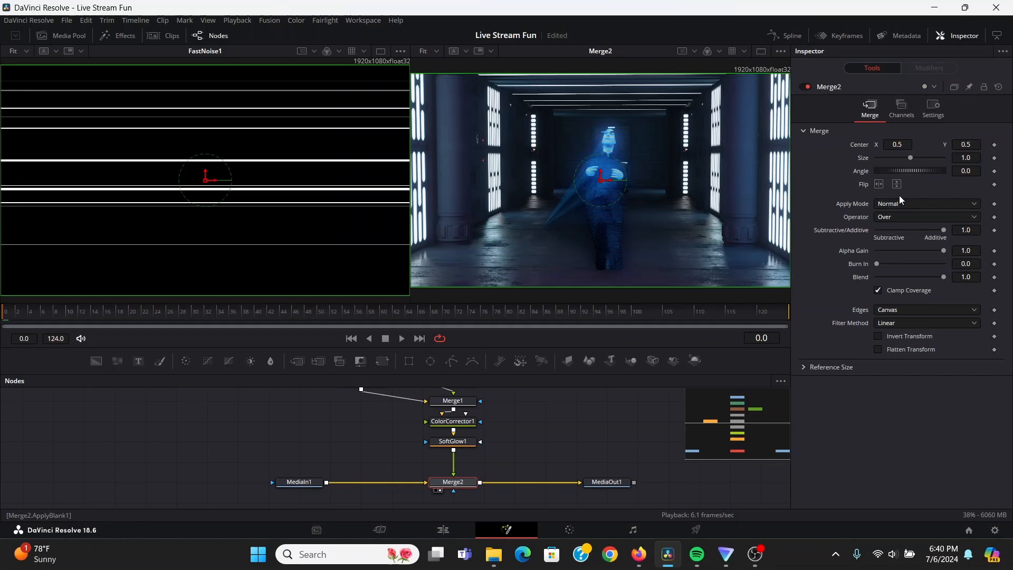
Reposition DirectionalBlur1's center lower so the projector beam rises from the floor.
{"action": "left_click", "coordinate": [925, 202]}
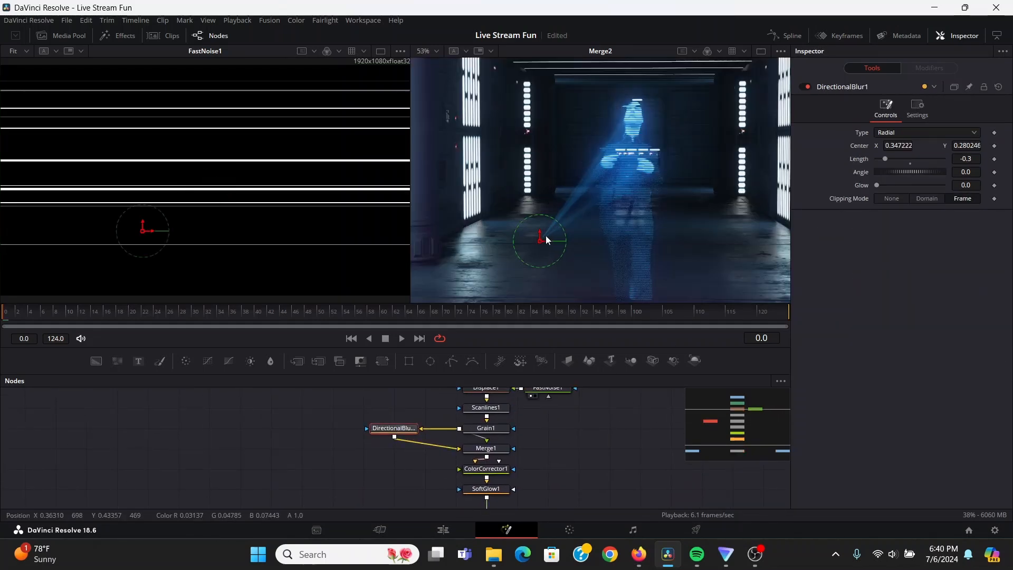
{"action": "left_click_drag", "start_coordinate": [539, 237], "coordinate": [550, 287]}
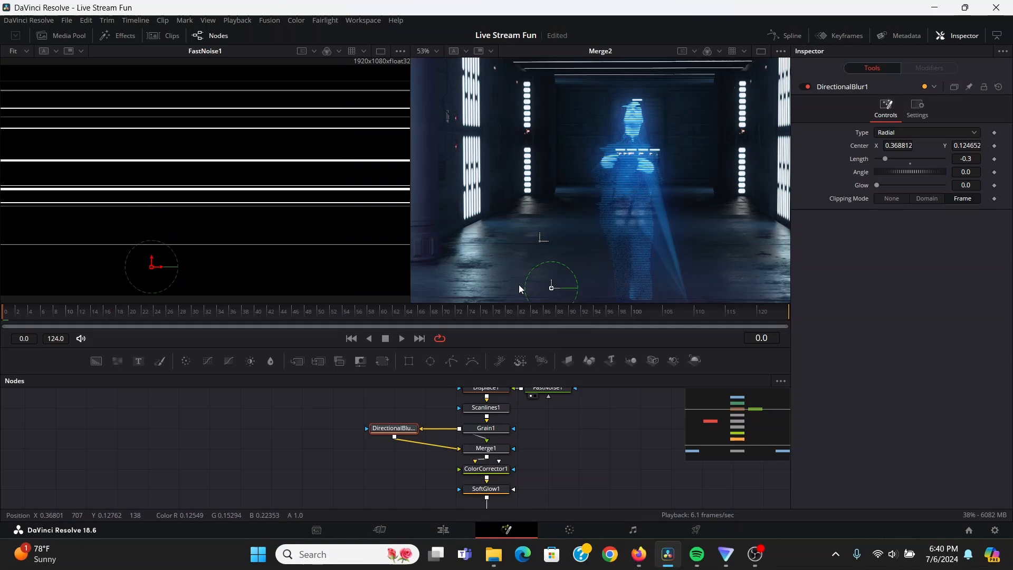
{"action": "left_click_drag", "start_coordinate": [551, 287], "coordinate": [547, 235]}
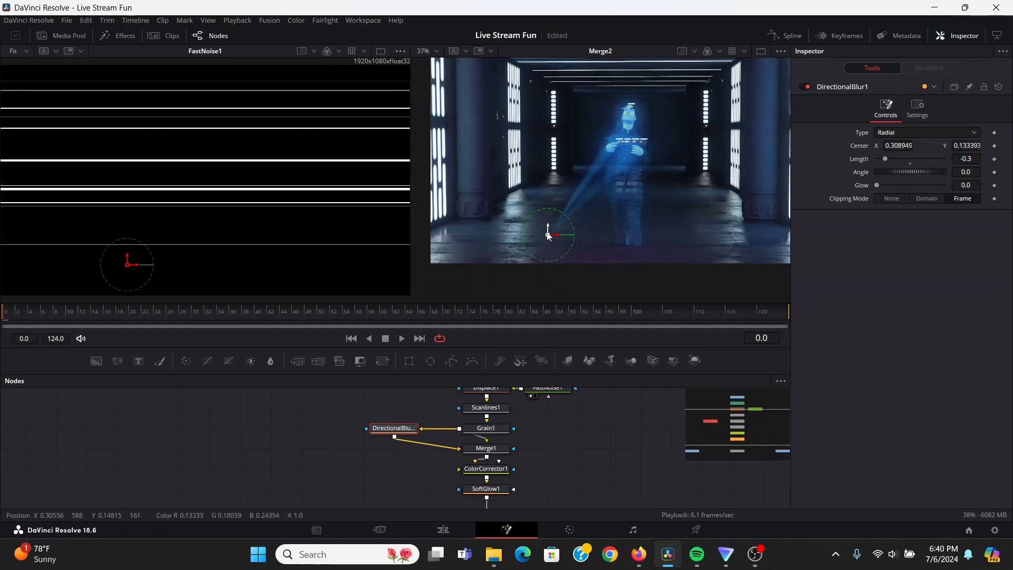
{"action": "left_click_drag", "start_coordinate": [549, 235], "coordinate": [628, 271]}
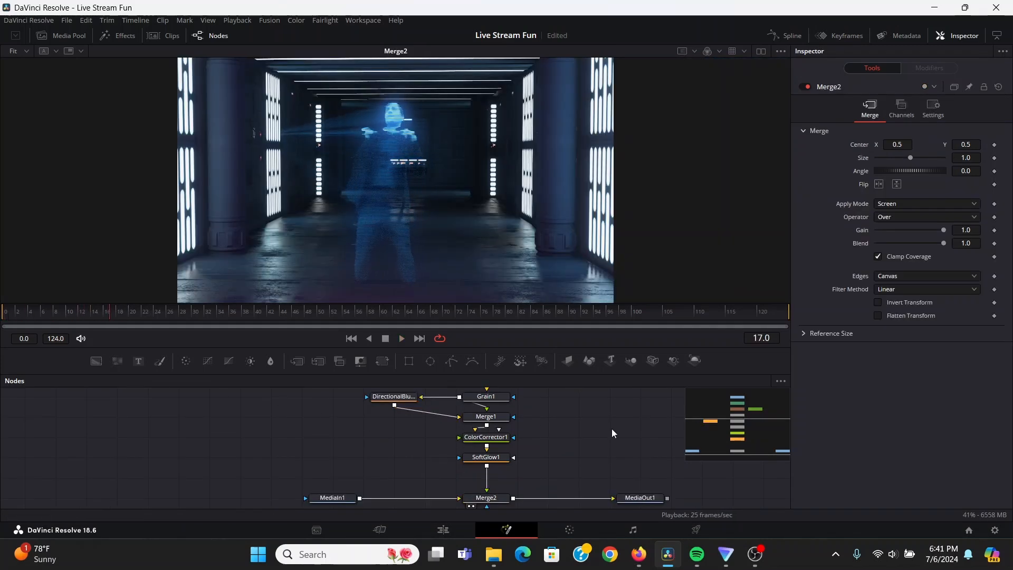
{"action": "left_click", "coordinate": [61, 35]}
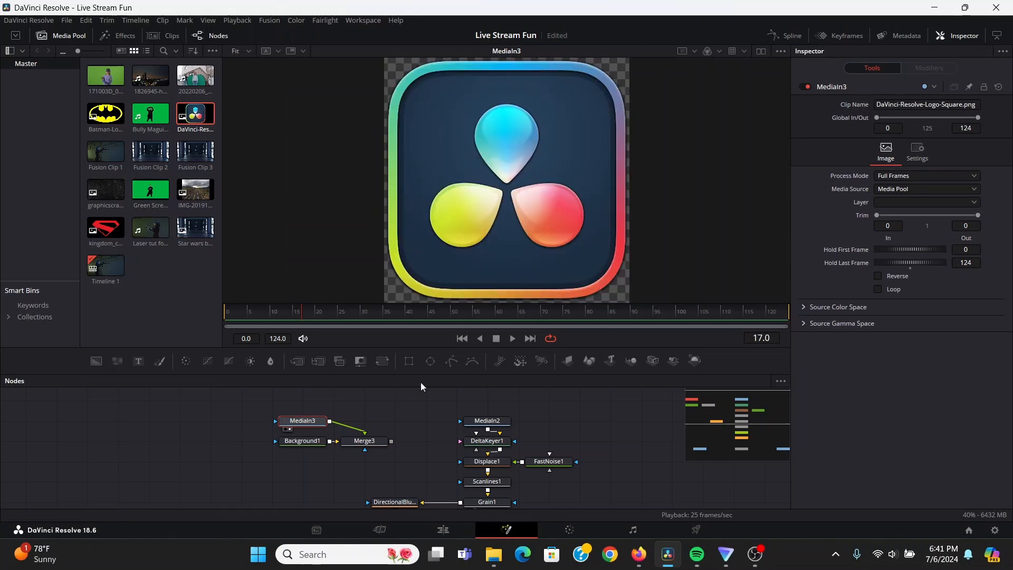
Set Background1 alpha to 0, scale Merge3 to about 0.45, and connect it into Displace1.
{"action": "left_click", "coordinate": [364, 440]}
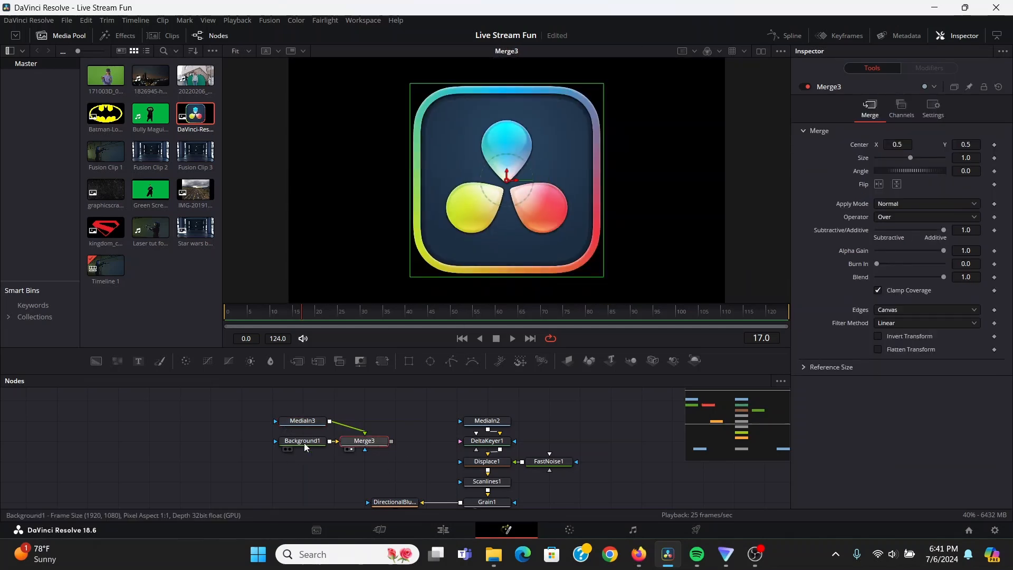
{"action": "left_click", "coordinate": [302, 441]}
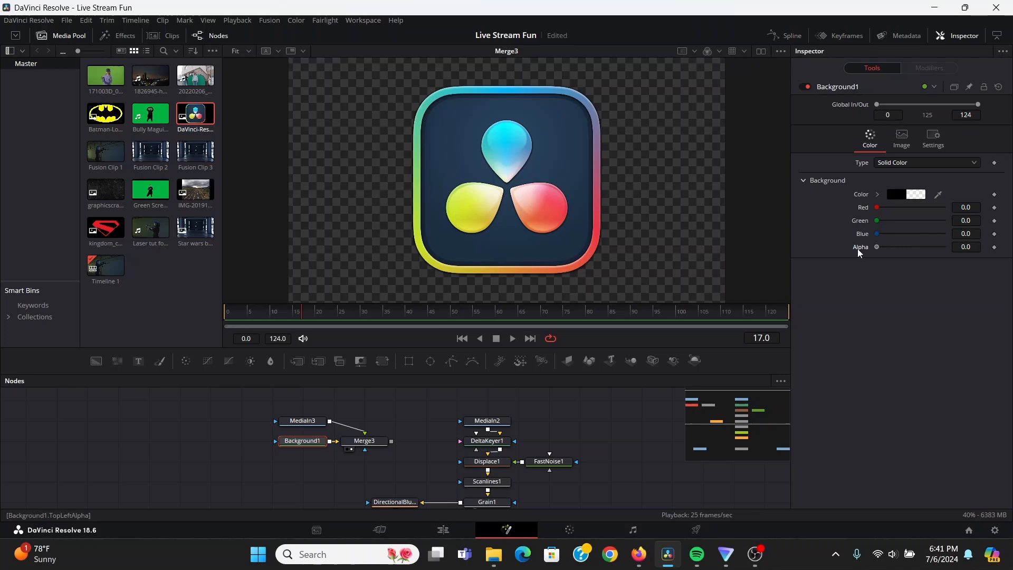
{"action": "left_click", "coordinate": [364, 440]}
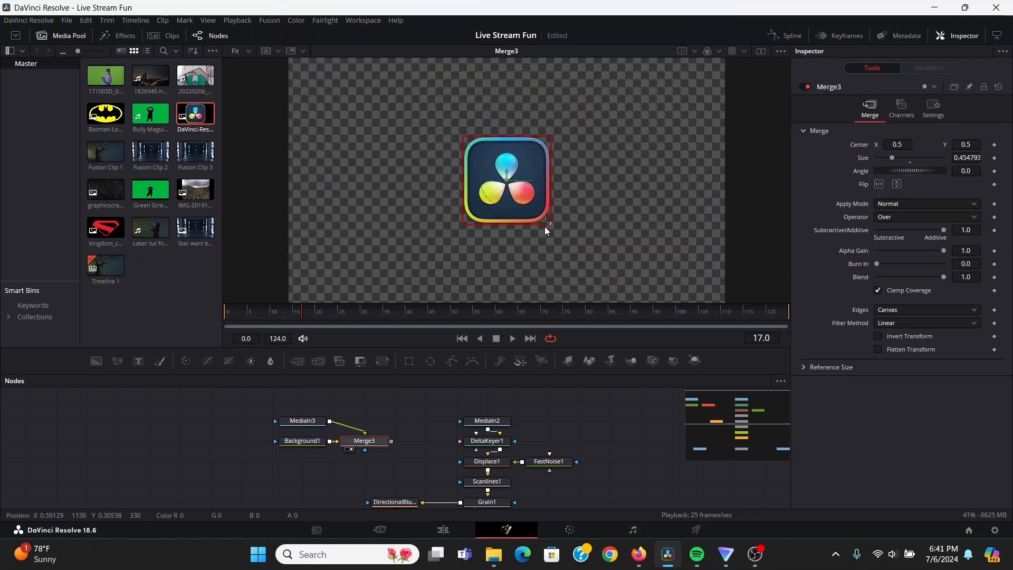
{"action": "left_click_drag", "start_coordinate": [391, 440], "coordinate": [486, 452]}
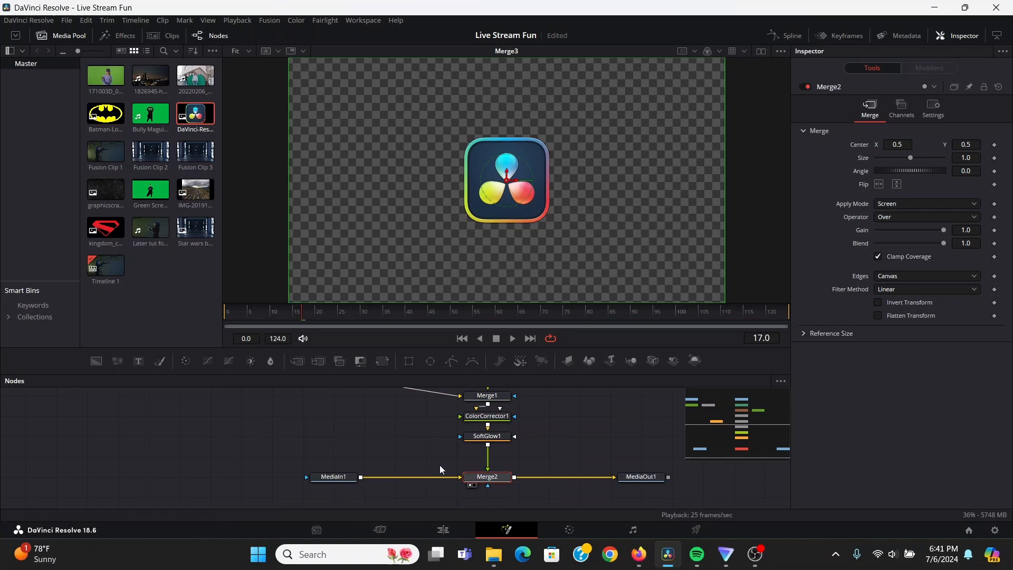
{"action": "left_click", "coordinate": [511, 337]}
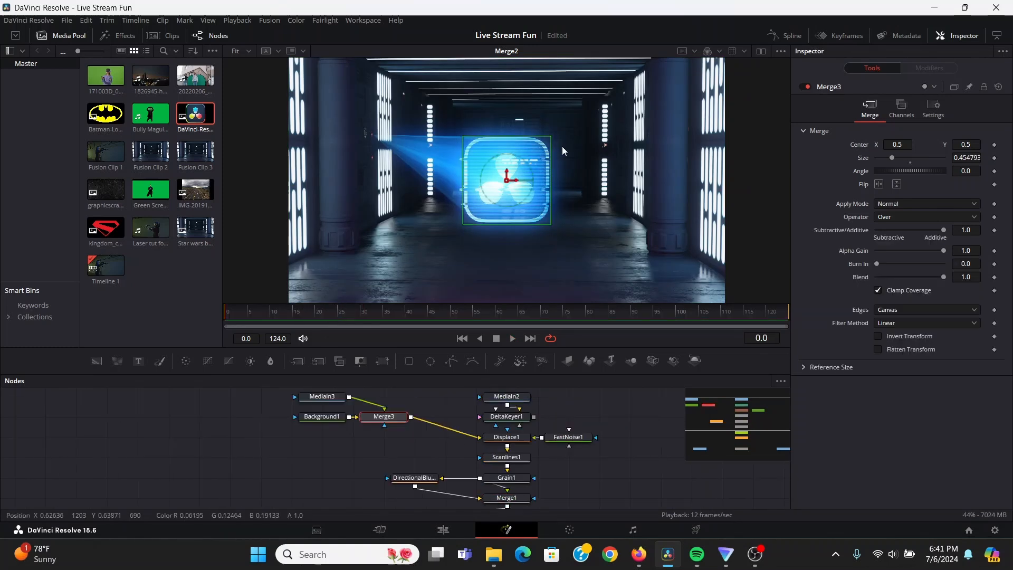
Add a DVE node after the logo and keyframe Rotation Y at frames 0 and 124.
{"action": "type", "text": "dve"}
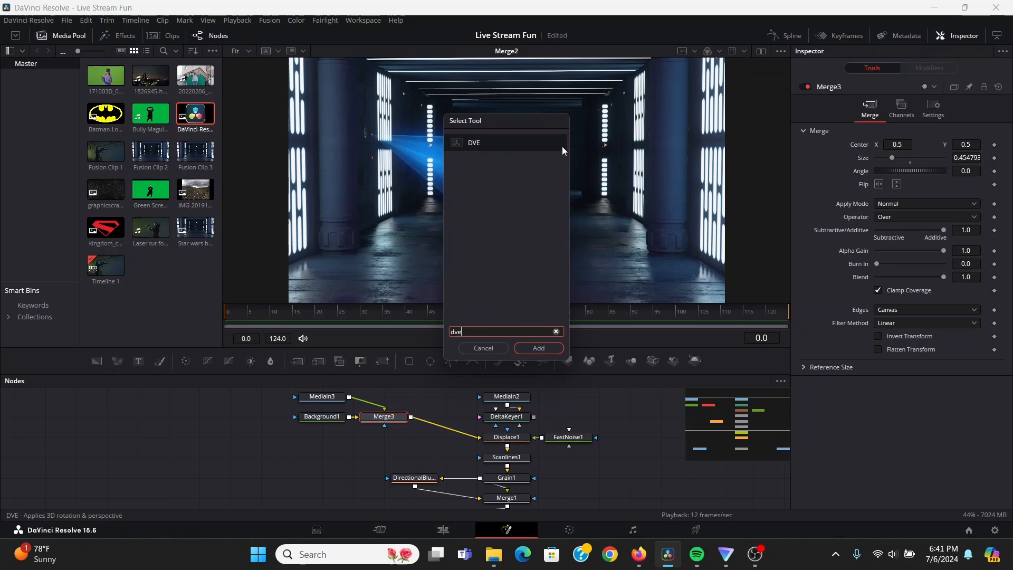
{"action": "left_click", "coordinate": [538, 348]}
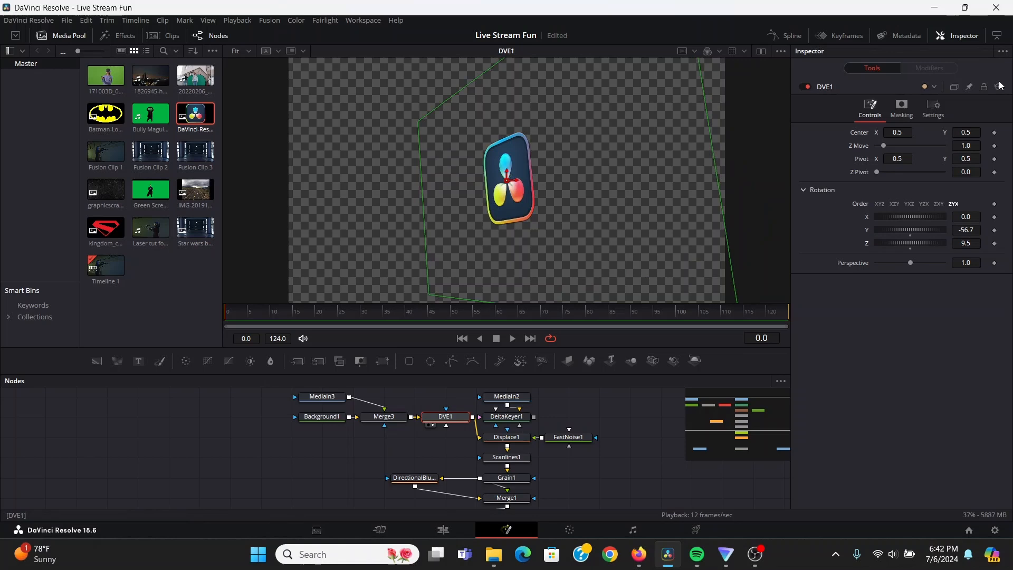
{"action": "left_click_drag", "start_coordinate": [904, 230], "coordinate": [915, 230]}
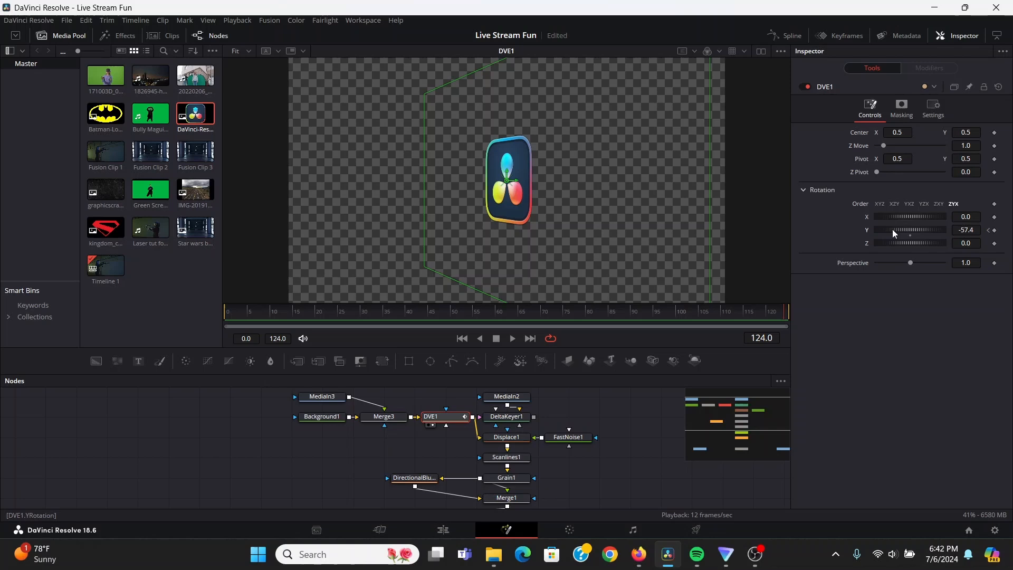
{"action": "left_click_drag", "start_coordinate": [898, 230], "coordinate": [911, 230]}
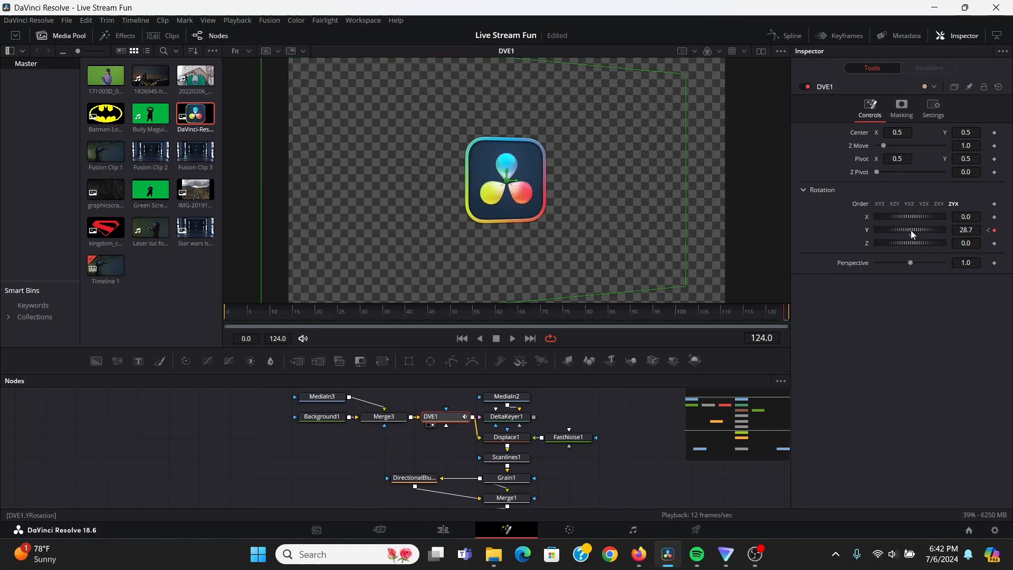
{"action": "left_click_drag", "start_coordinate": [914, 230], "coordinate": [910, 230]}
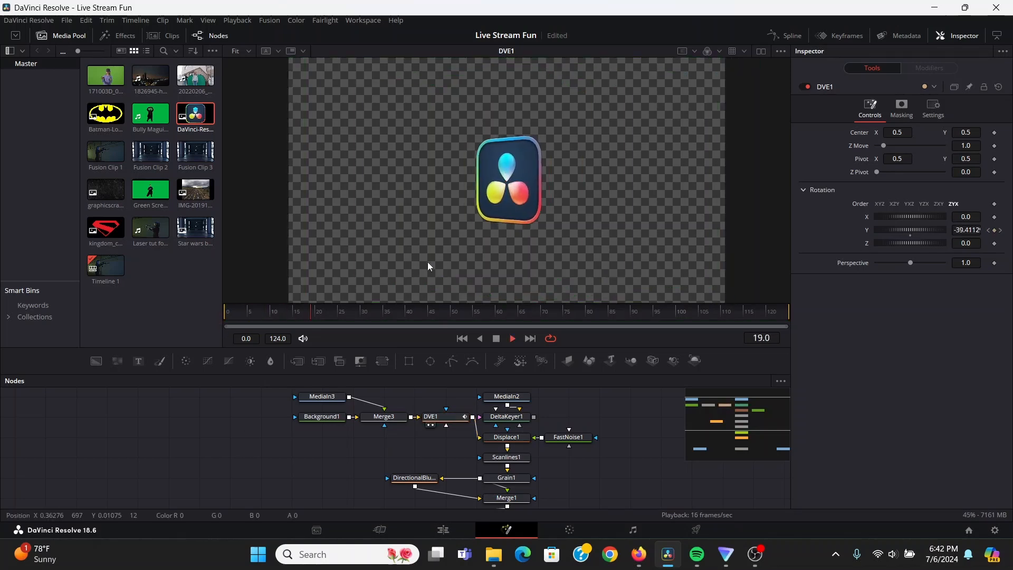